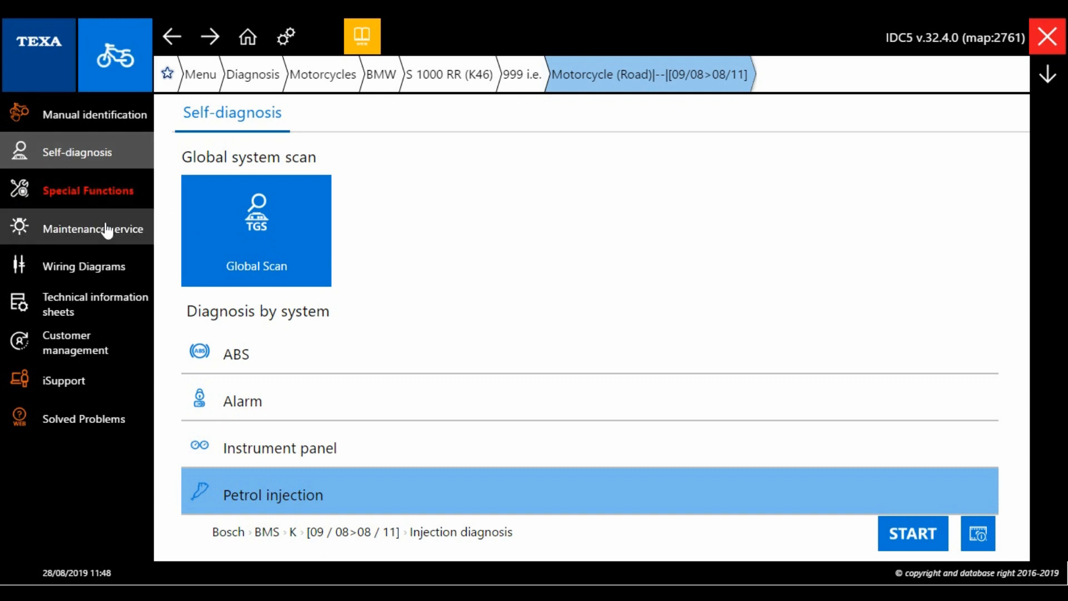
# Switch from self-diagnosis to the Wiring Diagrams section for the BMW S 1000 RR.
pyautogui.click(85, 266)
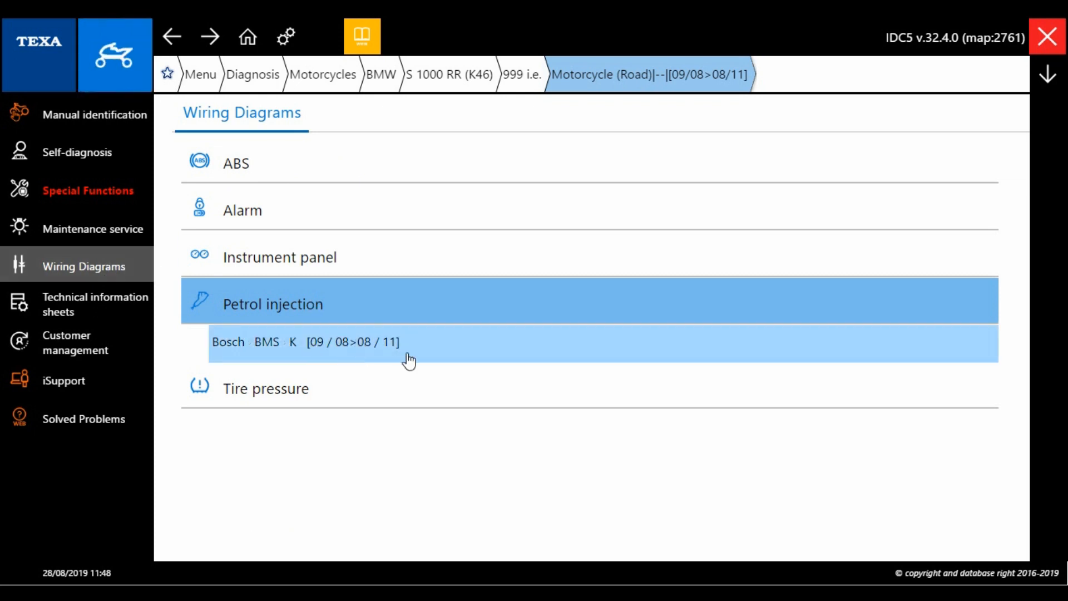
# Open the Bosch BMS K [09/08>08/11] injection diagram and scroll its component list to R45 Starter motor relay.
pyautogui.click(408, 342)
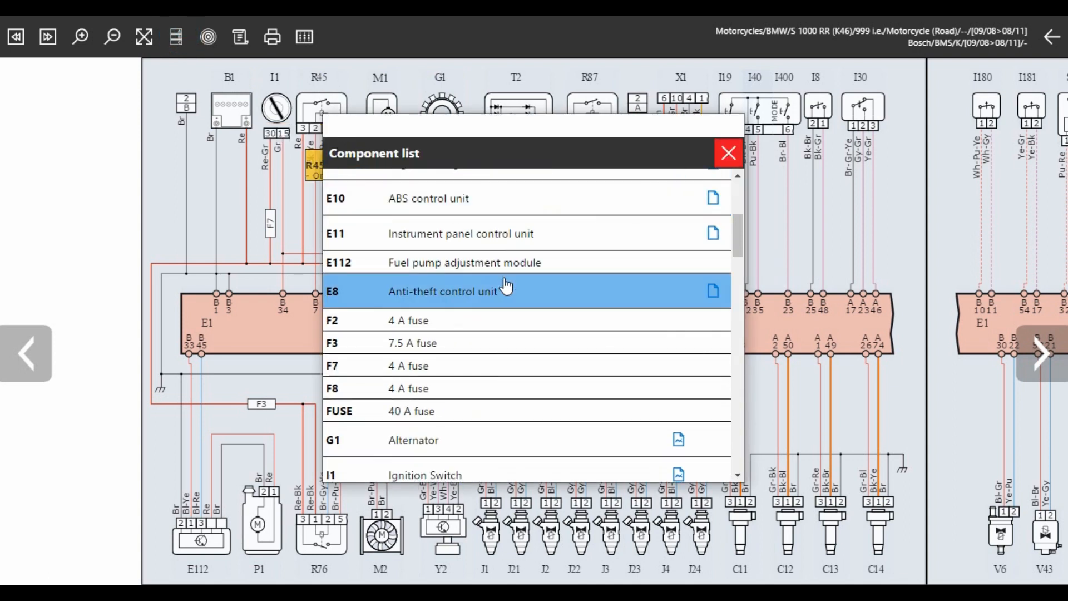
pyautogui.scroll(-3)
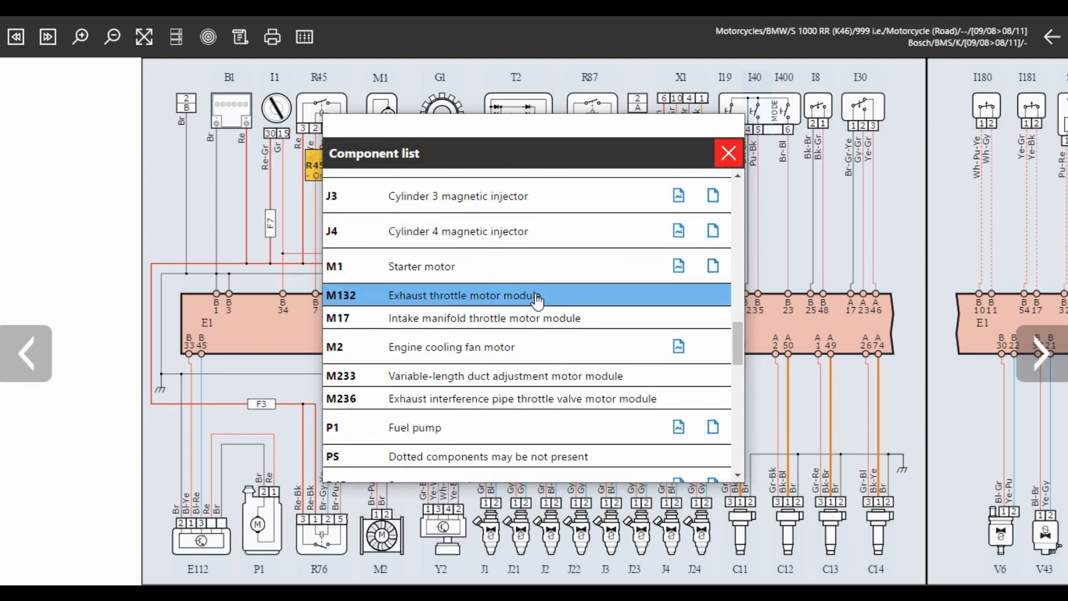
pyautogui.scroll(-3)
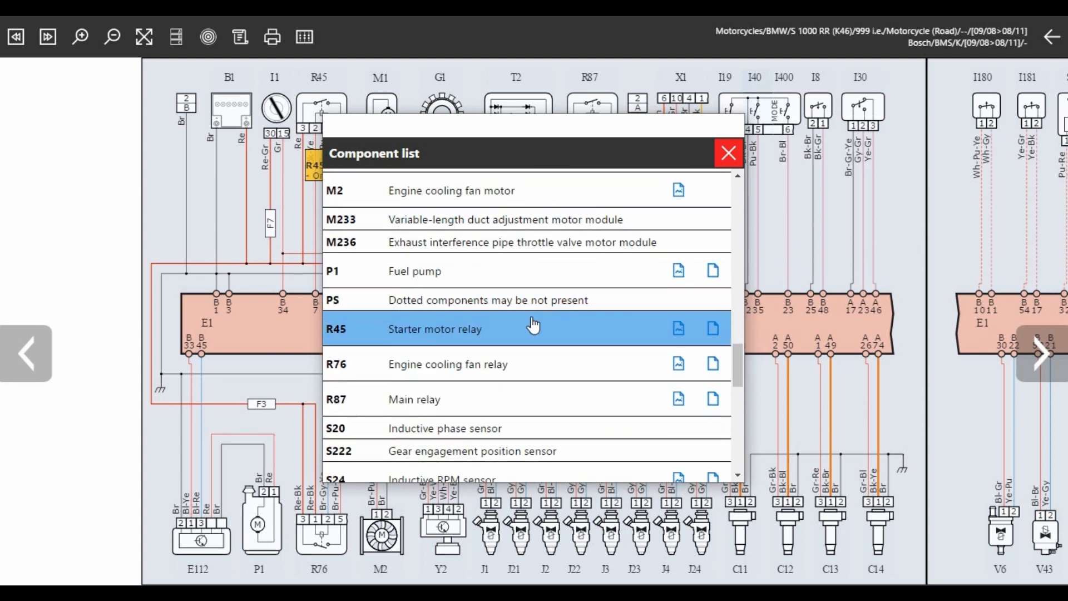
pyautogui.moveTo(527, 333)
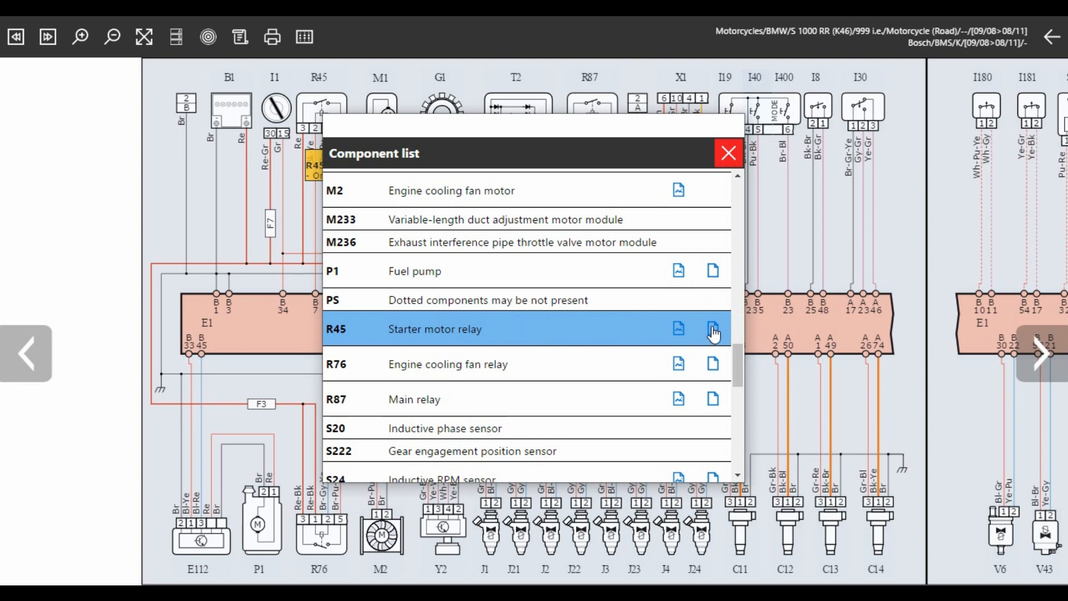
# Read the R45 Starter motor relay's I/O lines device card down to its oscillograph and closing note.
pyautogui.click(434, 329)
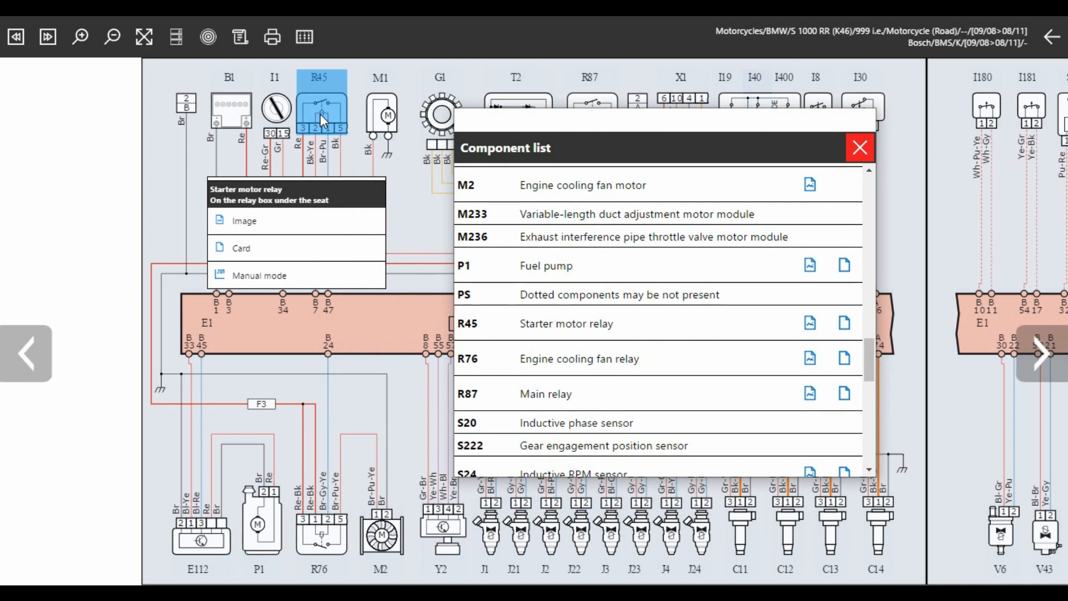
pyautogui.moveTo(272, 248)
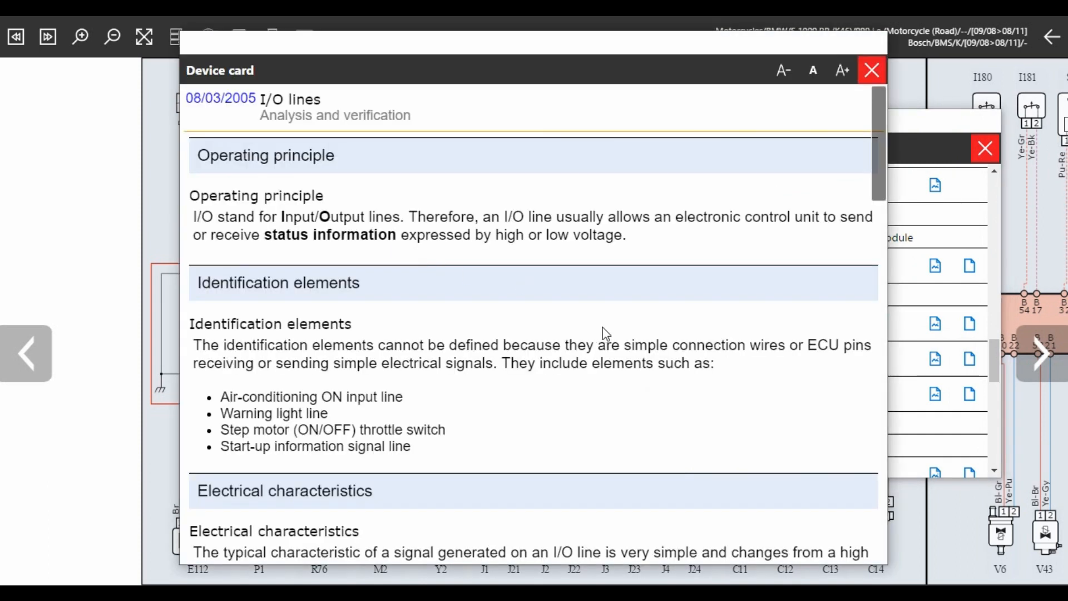
pyautogui.scroll(-3)
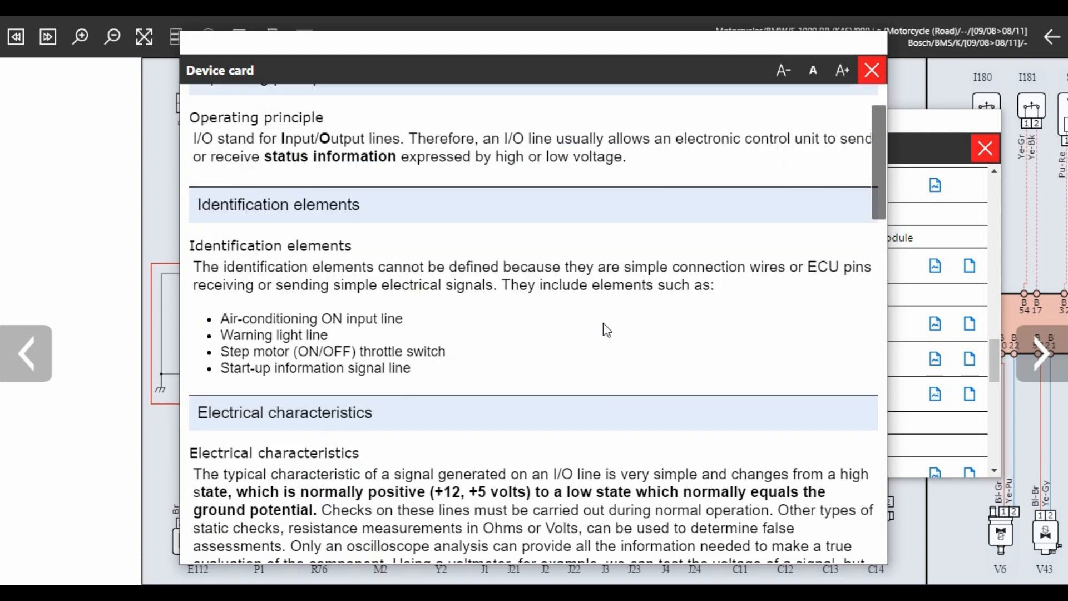
pyautogui.scroll(-3)
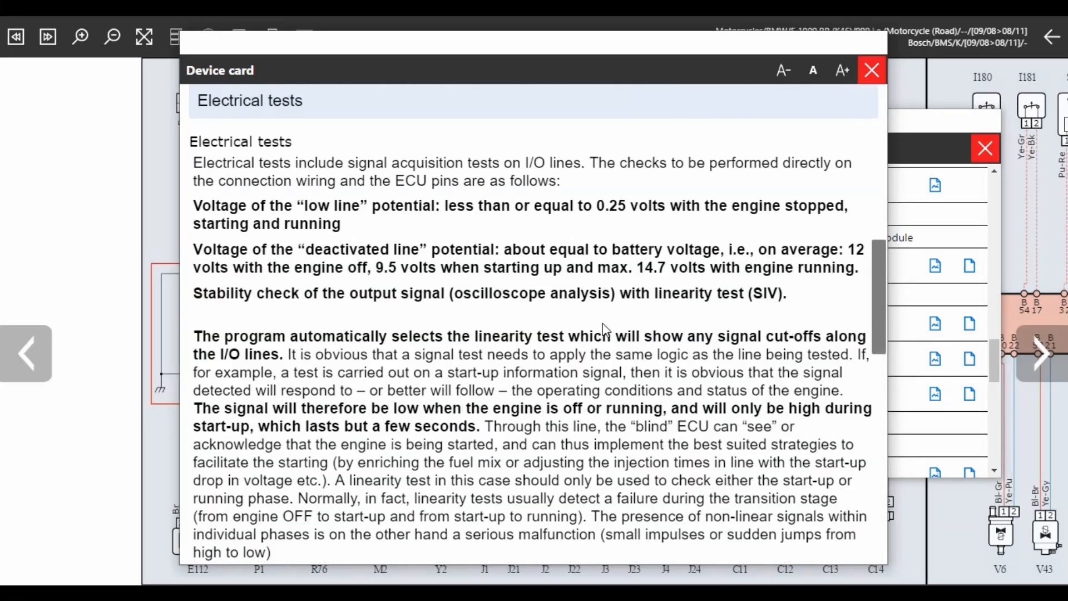
pyautogui.scroll(-3)
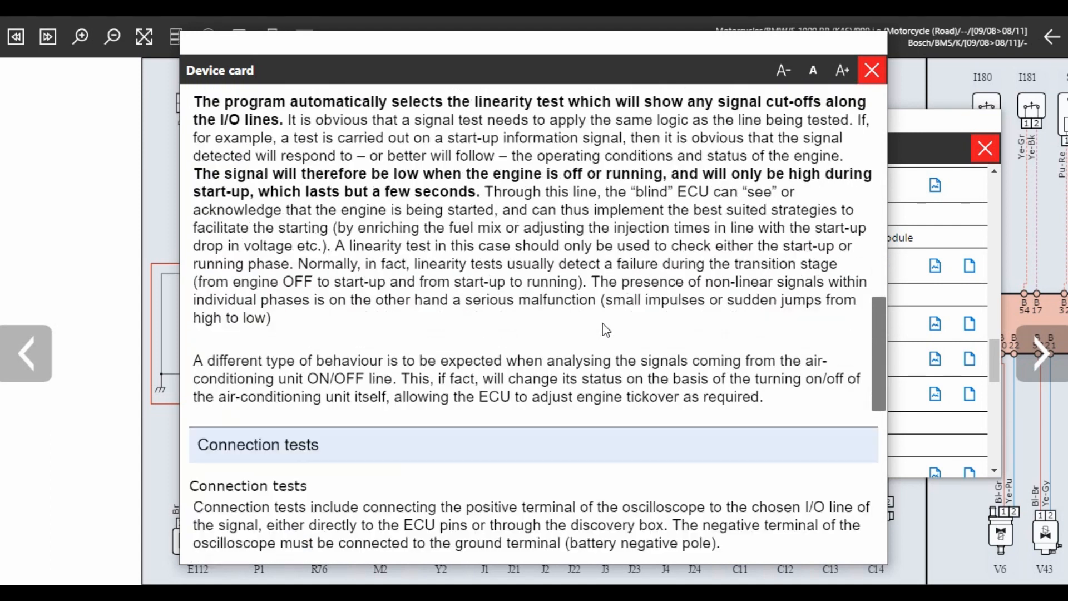
pyautogui.scroll(-3)
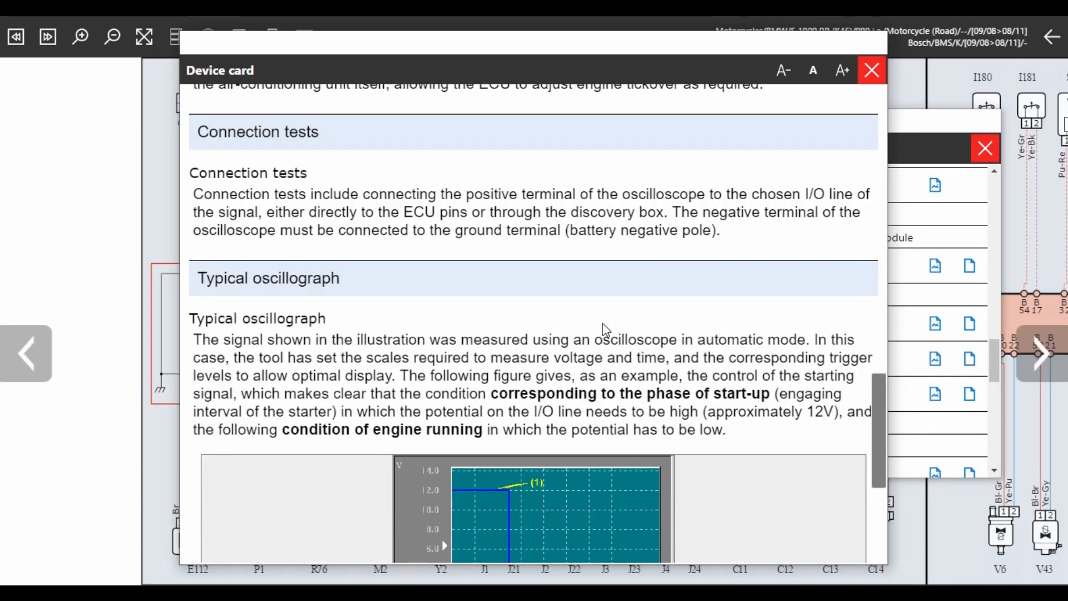
pyautogui.scroll(-3)
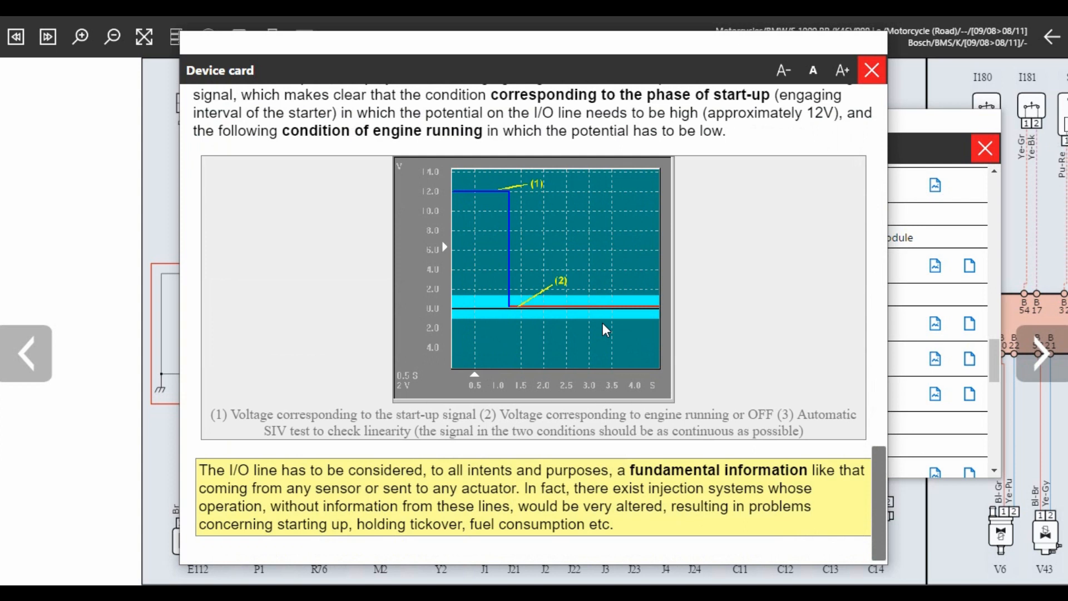
# Replace the I/O lines card with the relay's Negative activation card and read through its tests and replacement warning.
pyautogui.click(872, 70)
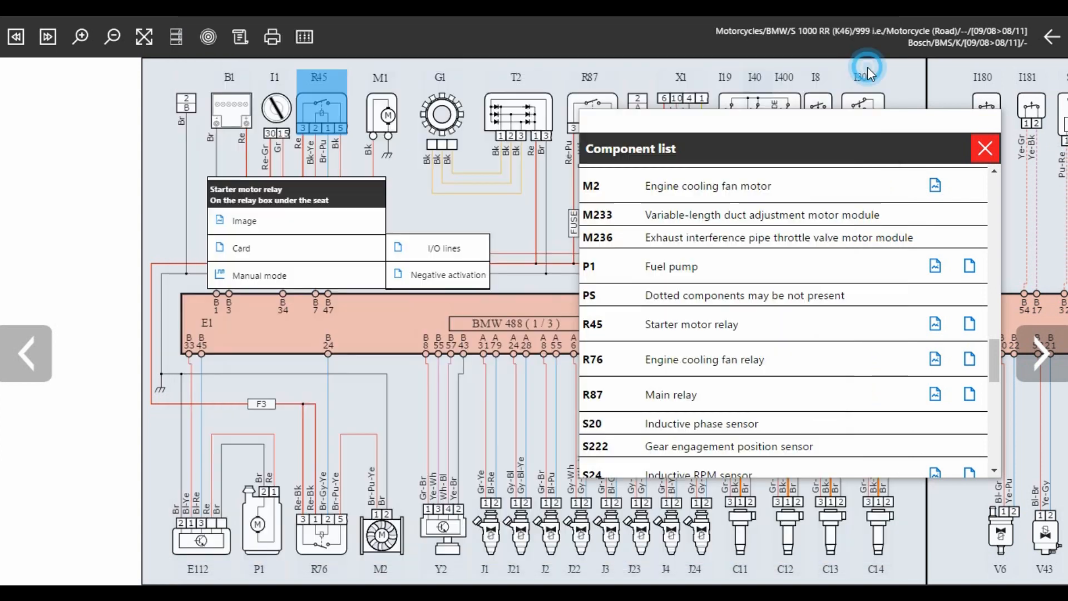
pyautogui.moveTo(438, 275)
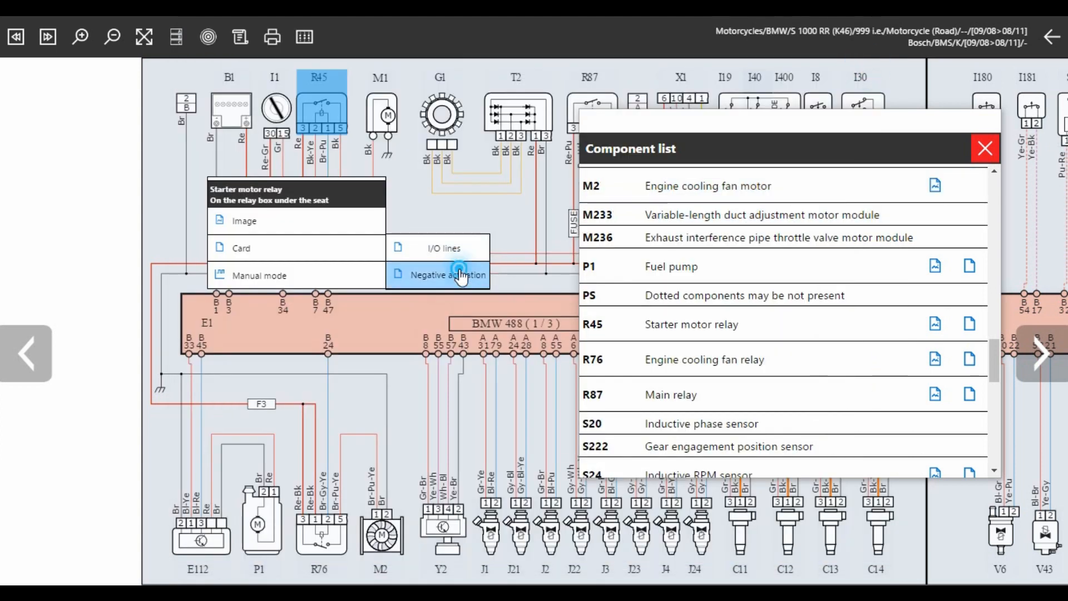
pyautogui.click(436, 275)
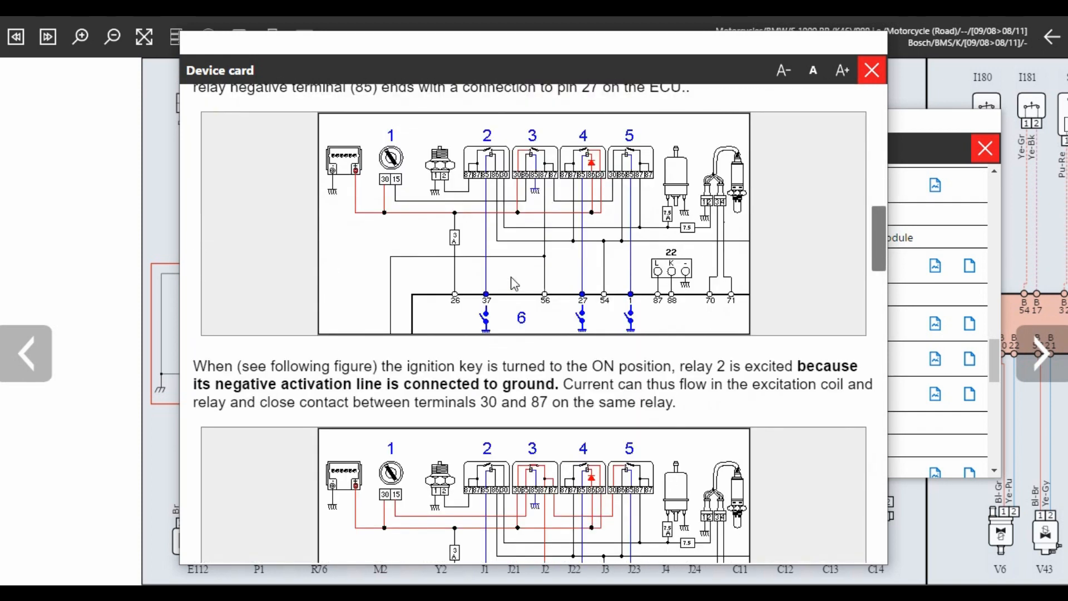
pyautogui.scroll(-3)
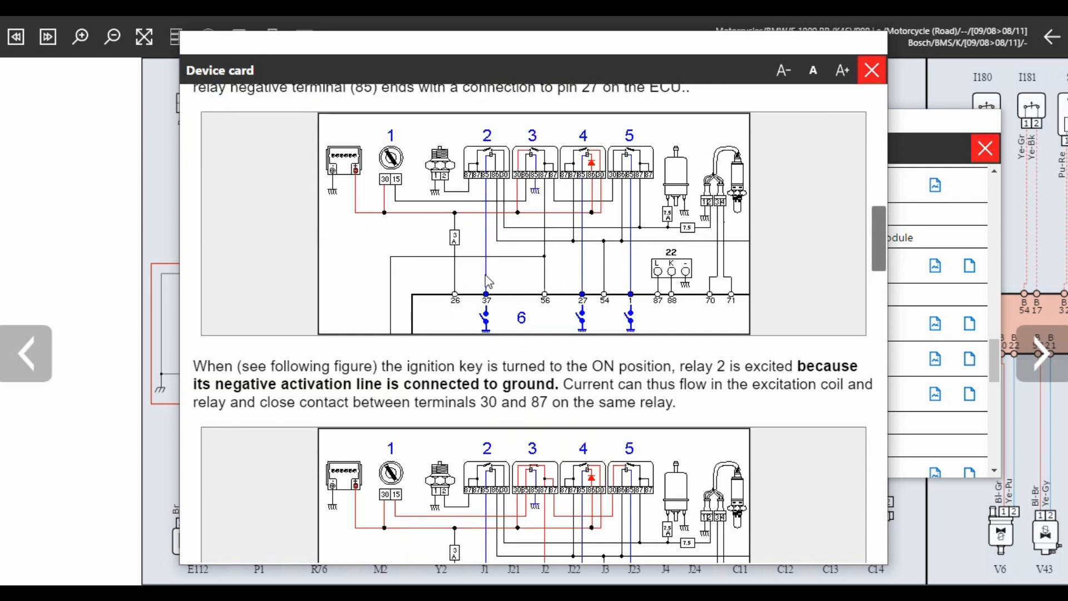
pyautogui.scroll(-3)
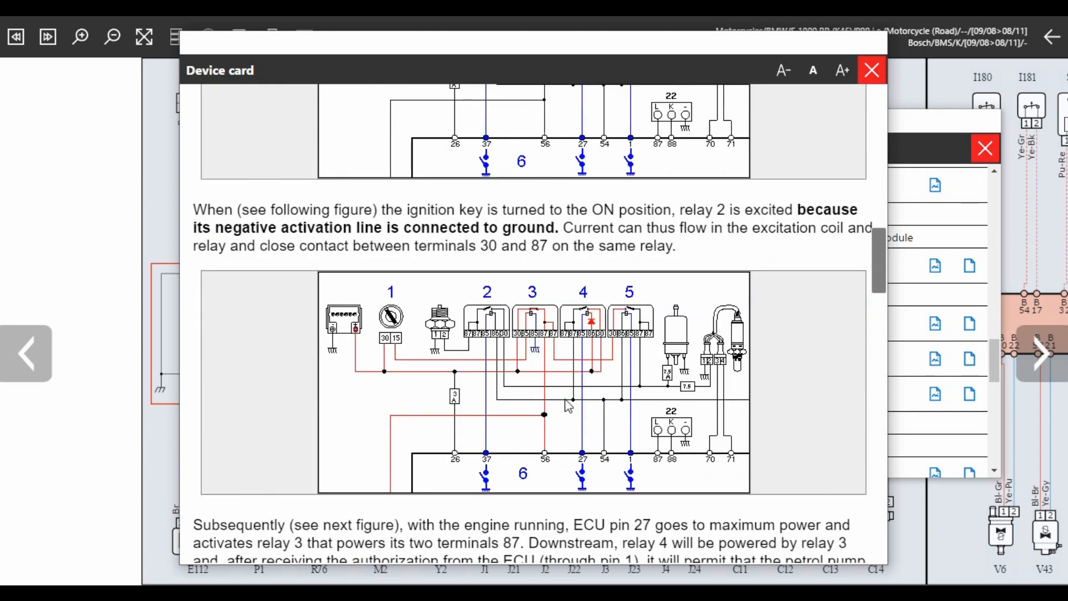
pyautogui.scroll(-3)
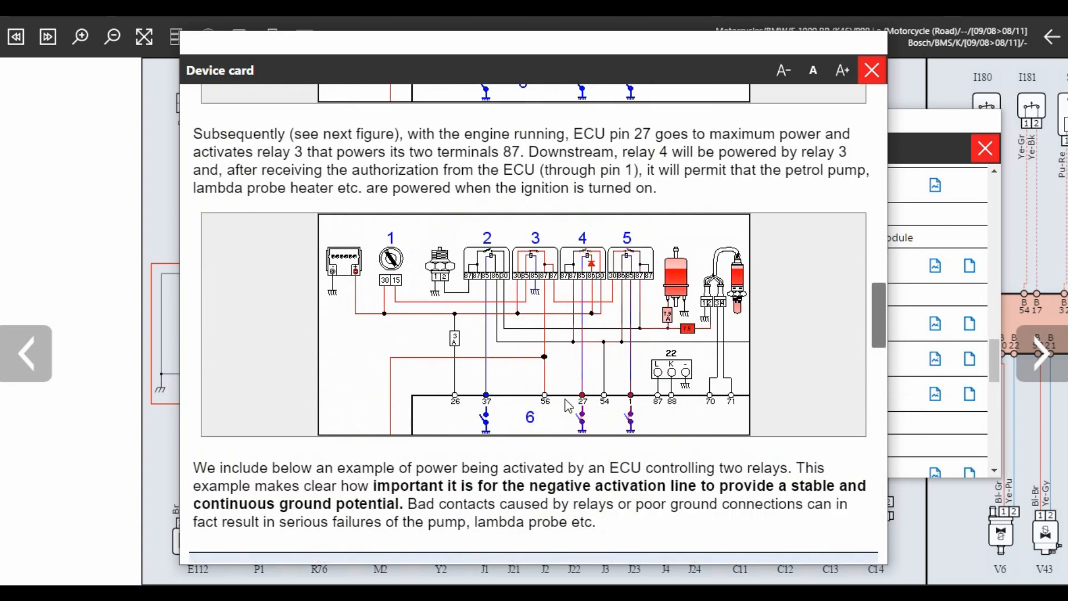
pyautogui.scroll(-3)
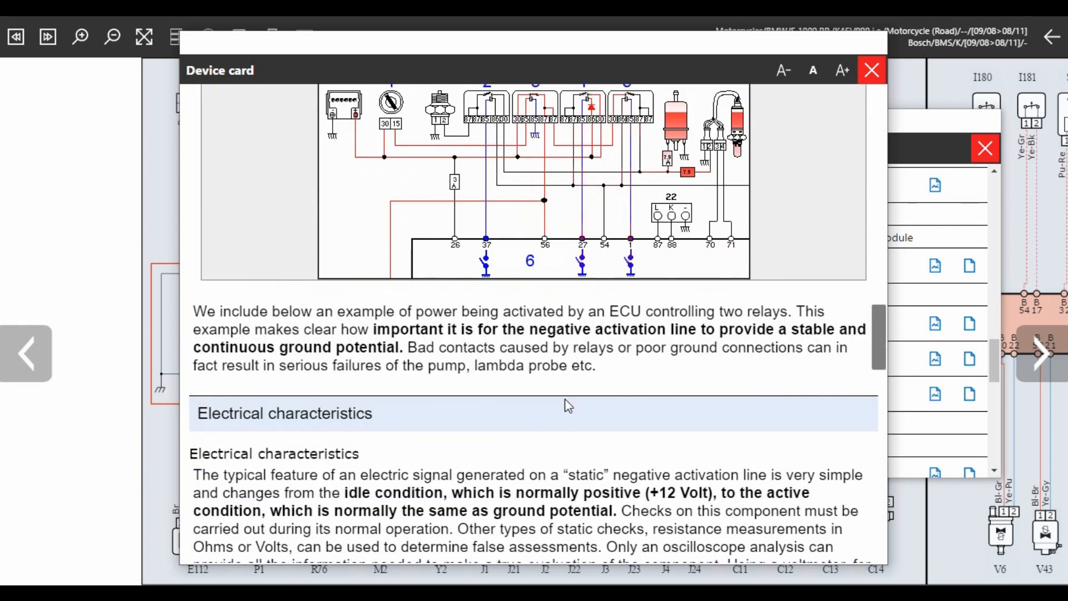
pyautogui.scroll(-3)
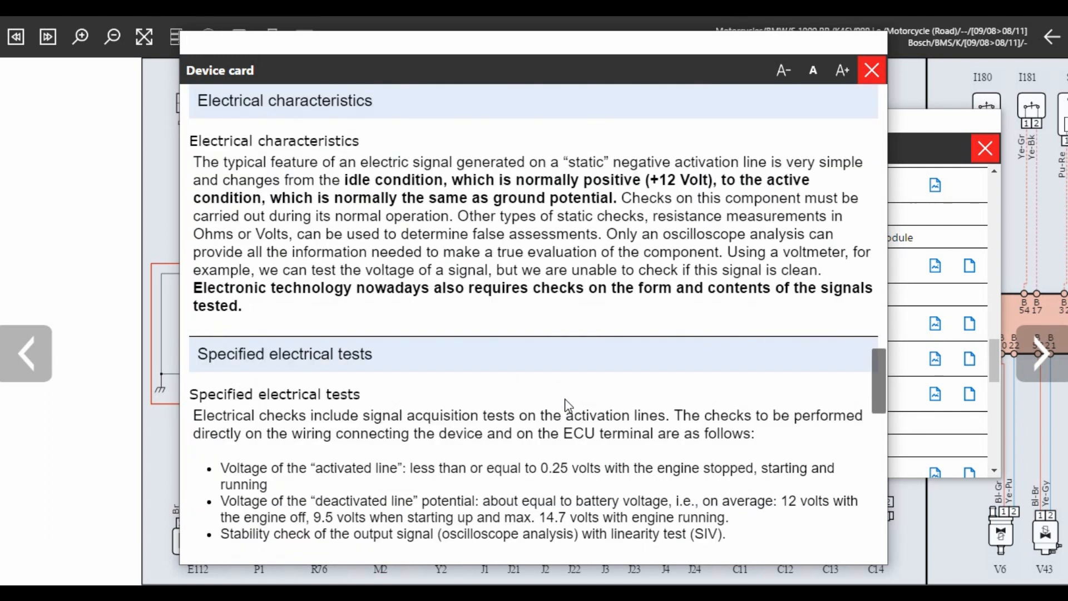
pyautogui.scroll(-3)
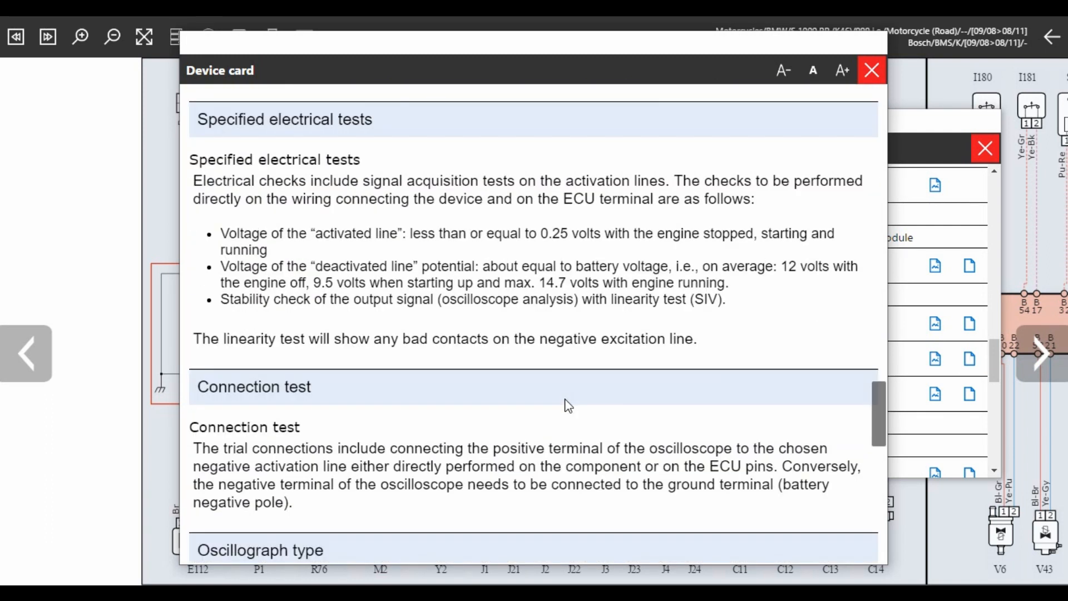
pyautogui.scroll(-3)
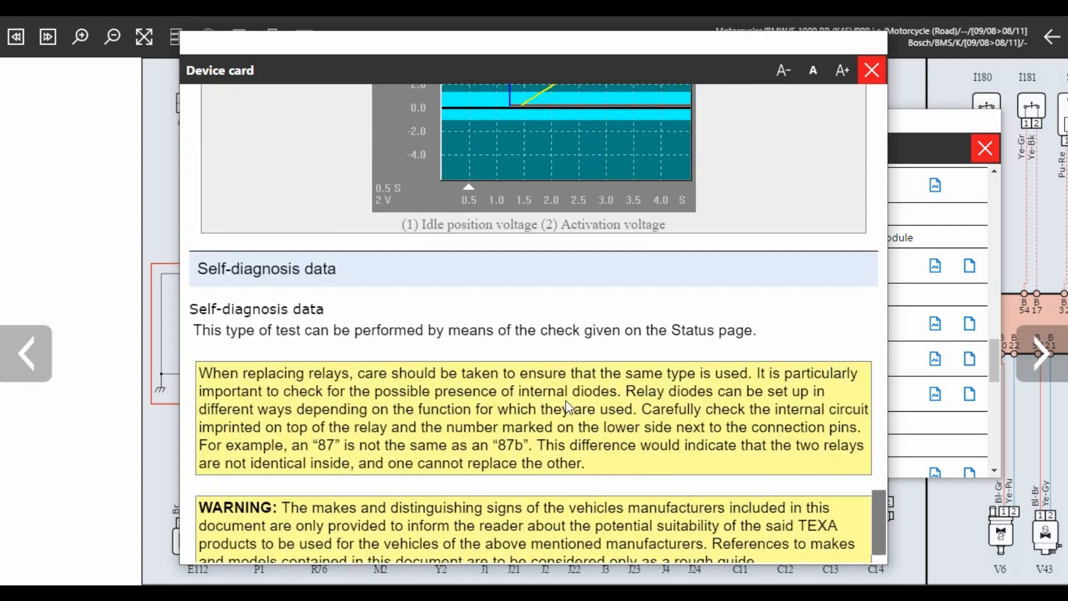
# Close the Negative activation card, highlight the R45 relay circuit and close the component list.
pyautogui.click(870, 70)
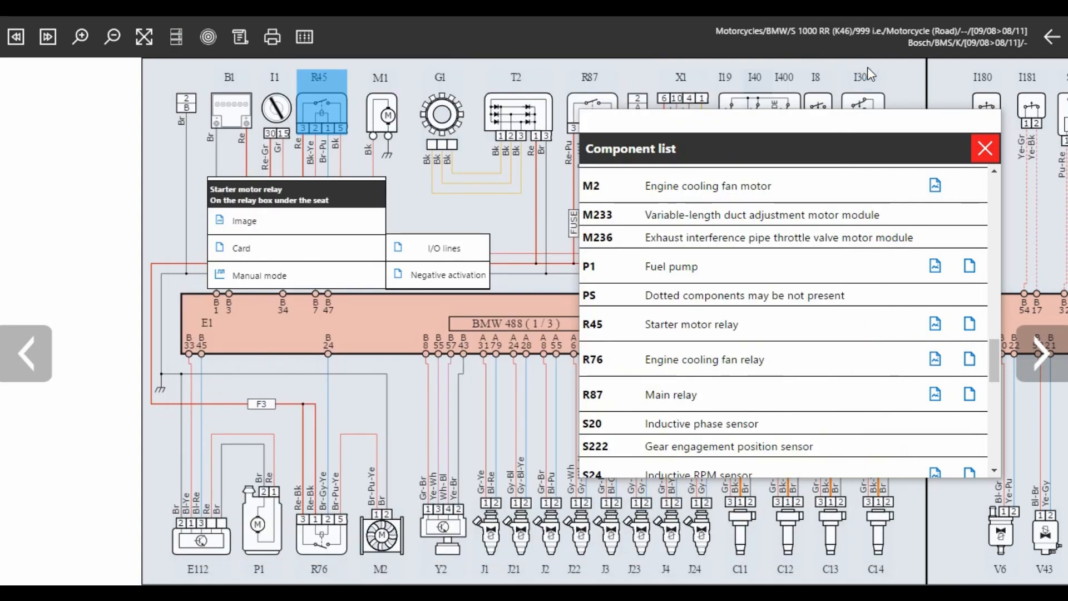
pyautogui.moveTo(354, 173)
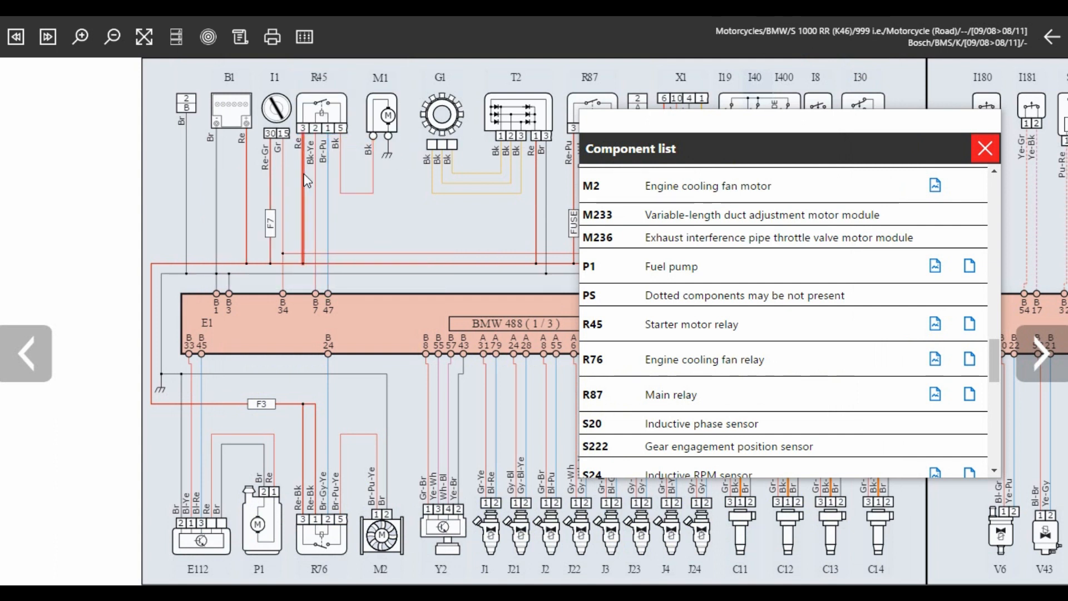
pyautogui.click(709, 186)
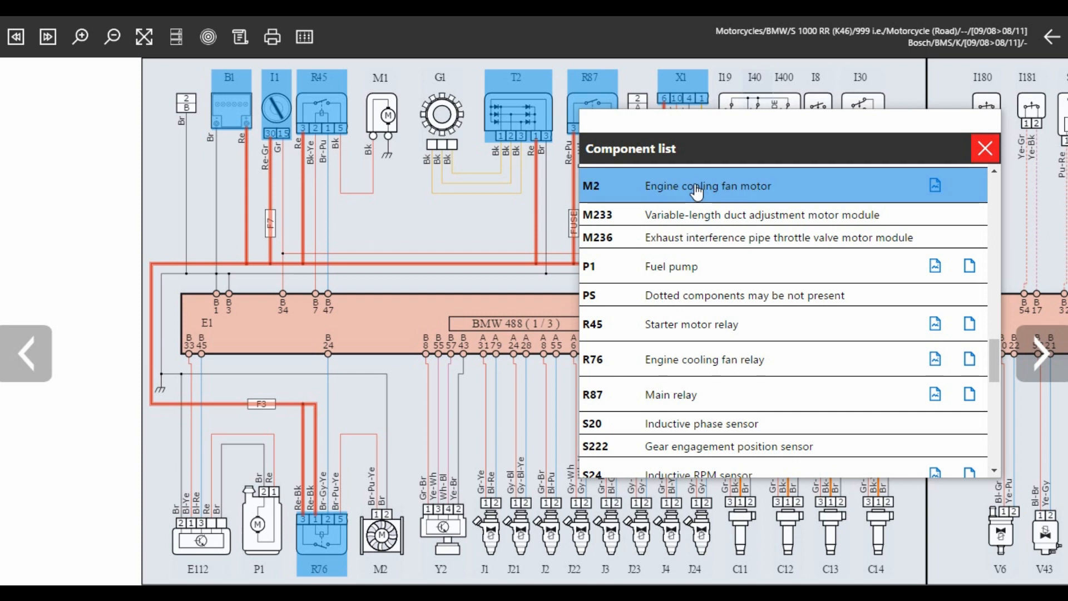
pyautogui.click(984, 147)
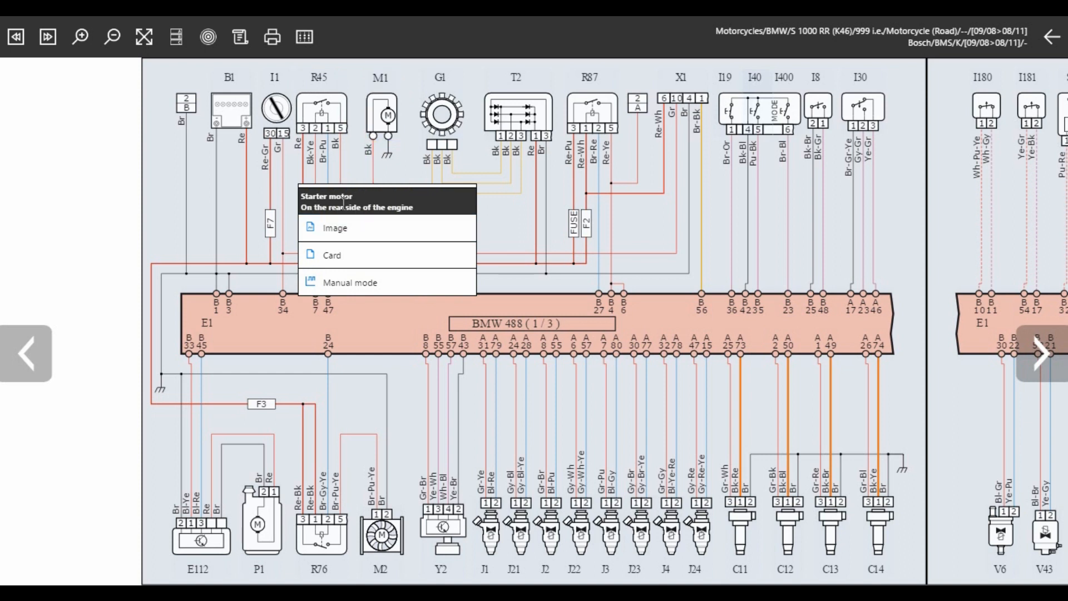
pyautogui.moveTo(338, 228)
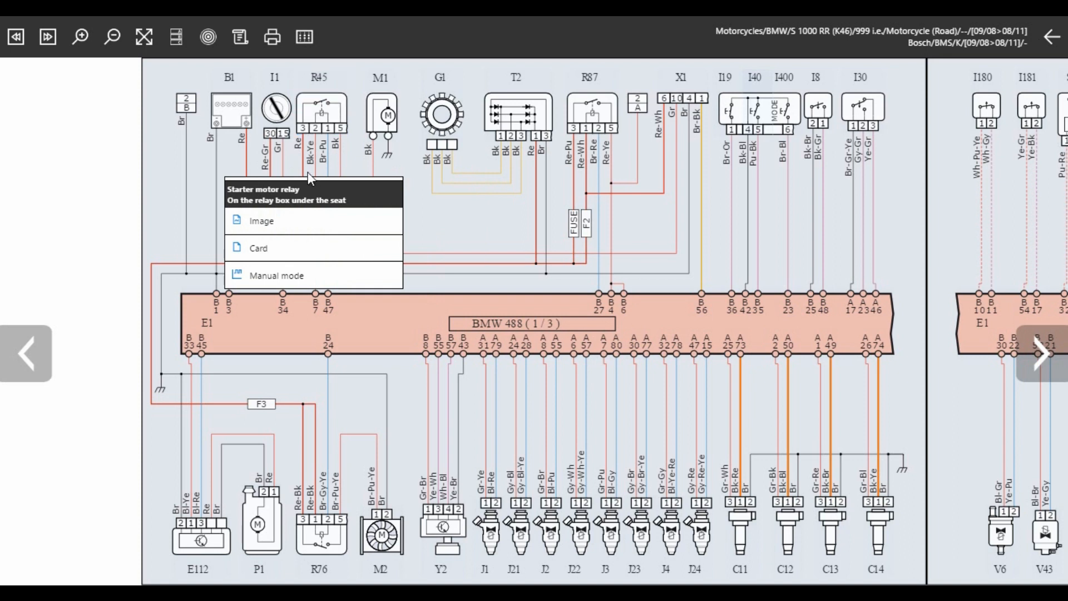
# View the Starter motor relay's under-seat location photo, then close it.
pyautogui.click(261, 221)
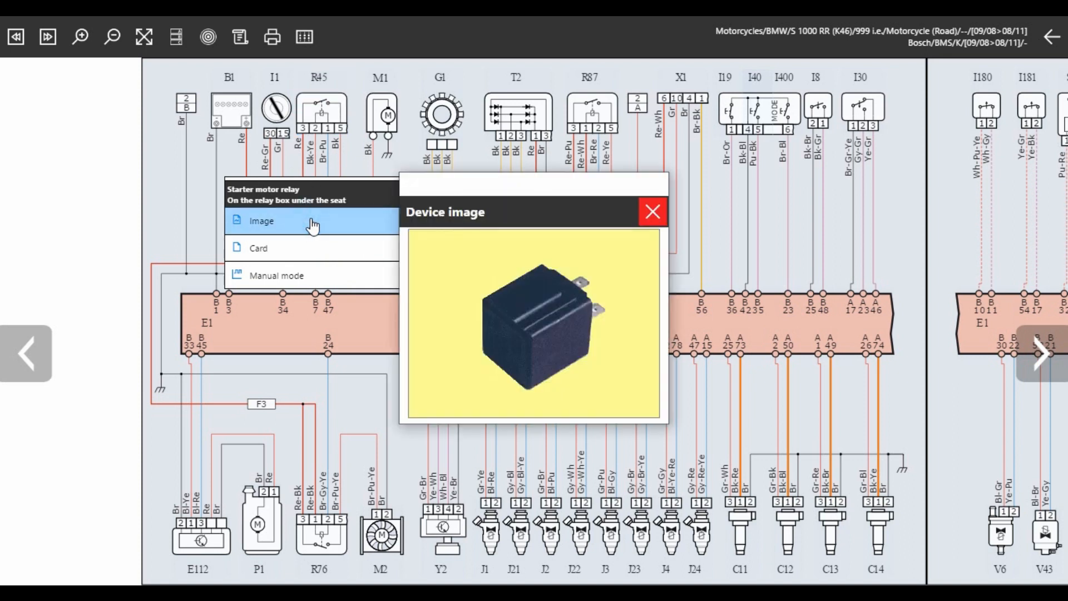
pyautogui.click(652, 211)
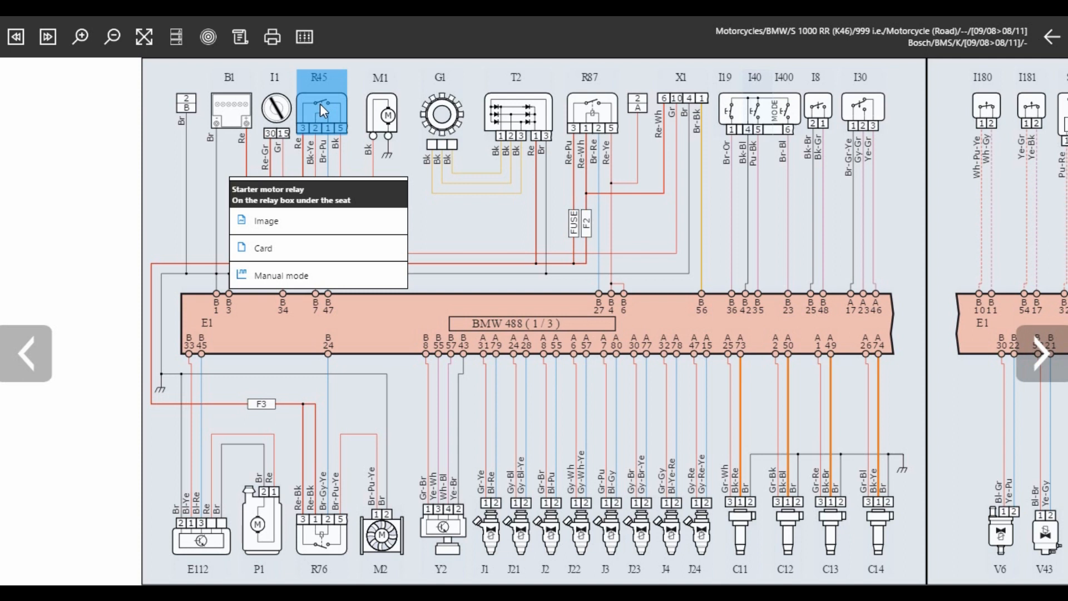
pyautogui.moveTo(326, 110)
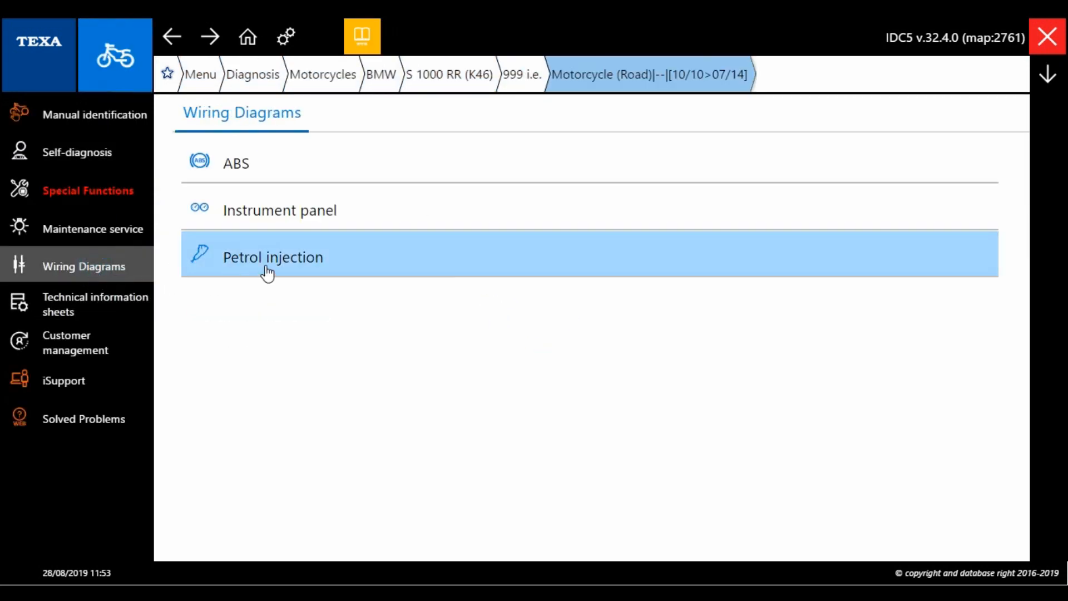
# Open the [10/10>07/14] petrol injection diagram and highlight the X0-3 interconnection plug wiring.
pyautogui.click(272, 257)
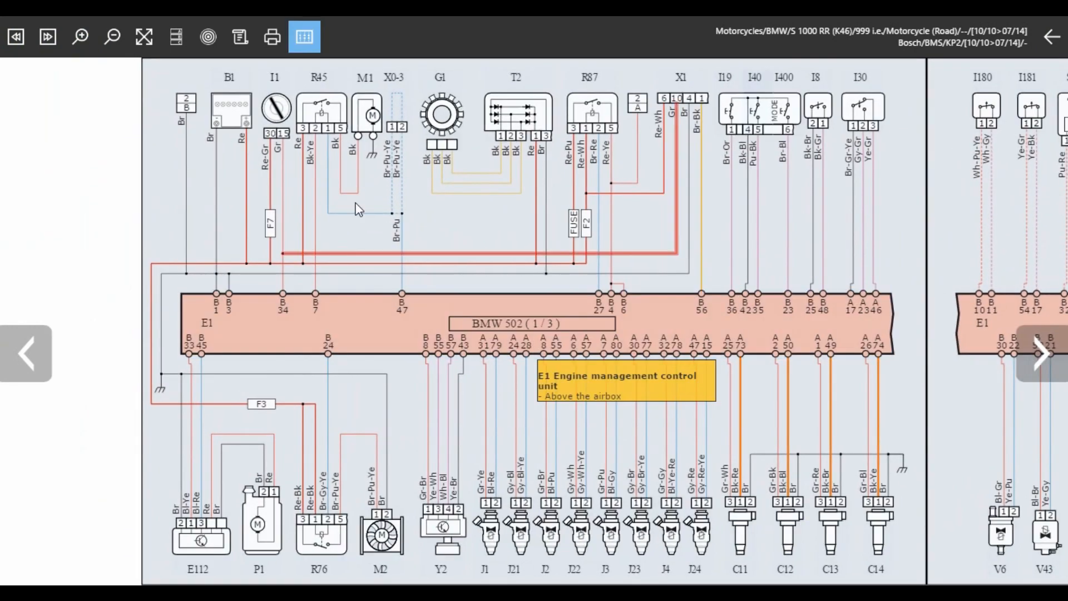
pyautogui.click(321, 109)
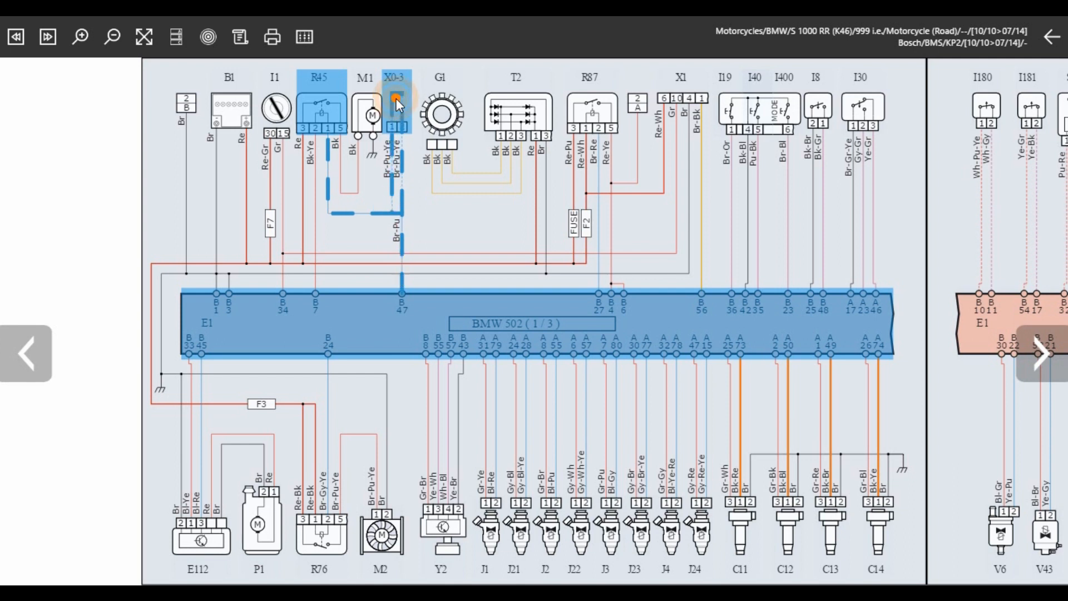
# View the X0-3 interconnection plug's under-saddle photo from its popup, then close it.
pyautogui.click(399, 102)
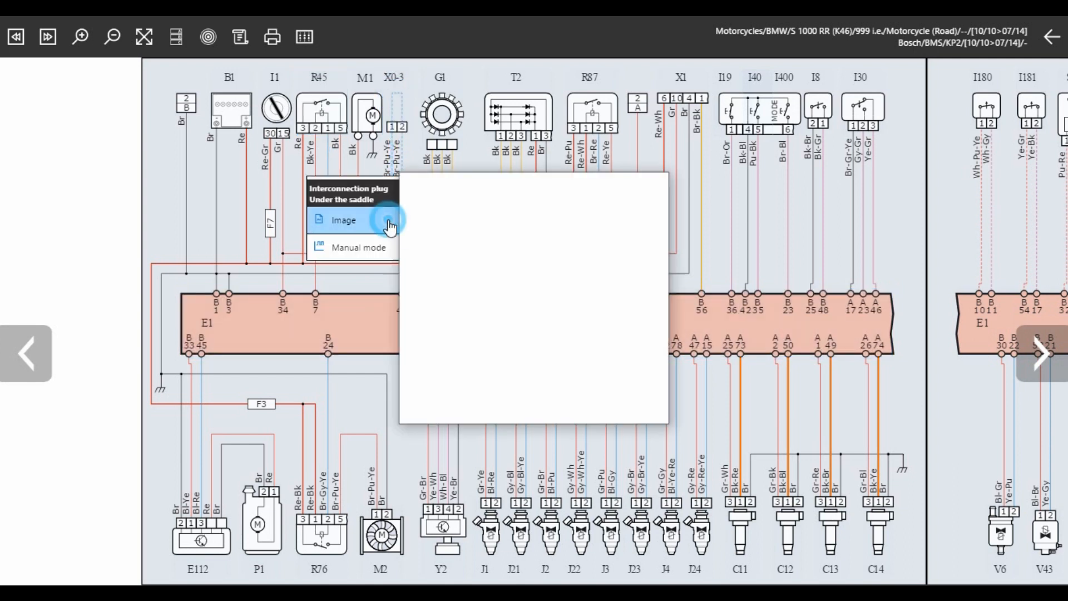
pyautogui.click(343, 219)
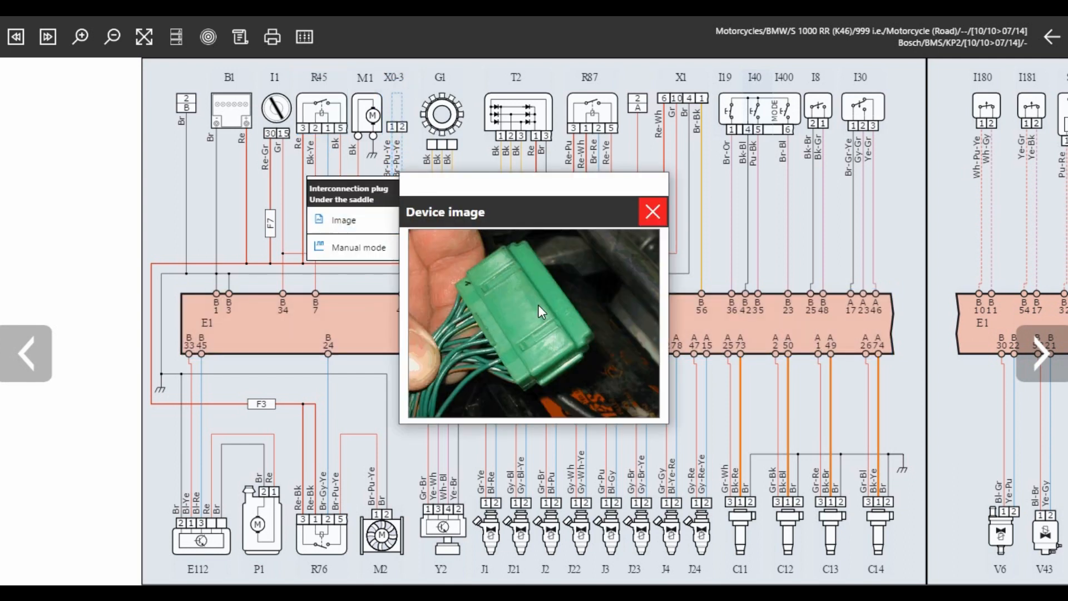
pyautogui.moveTo(579, 381)
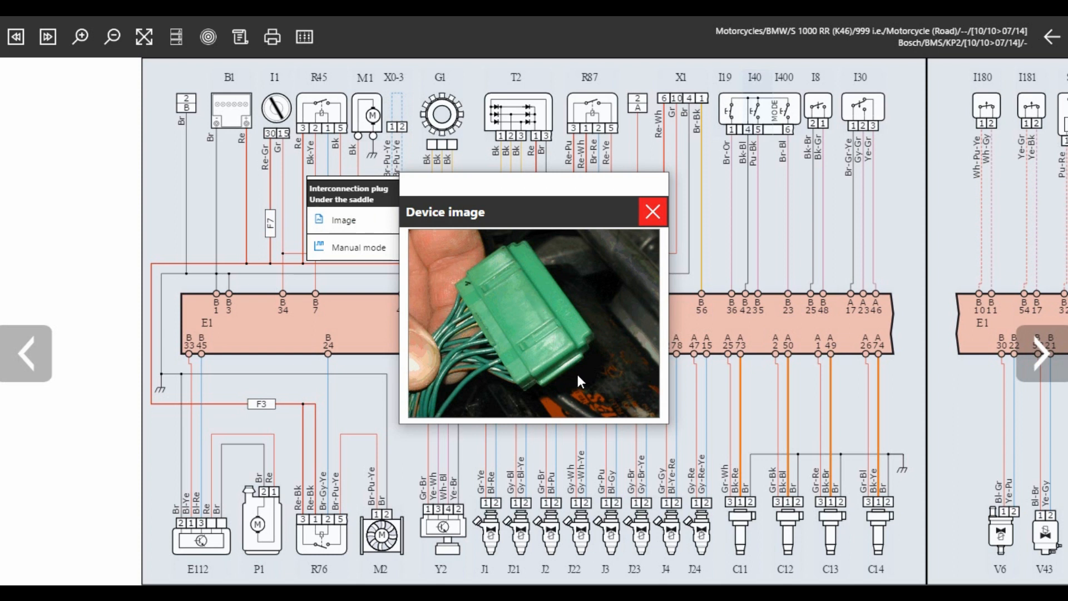
pyautogui.moveTo(647, 225)
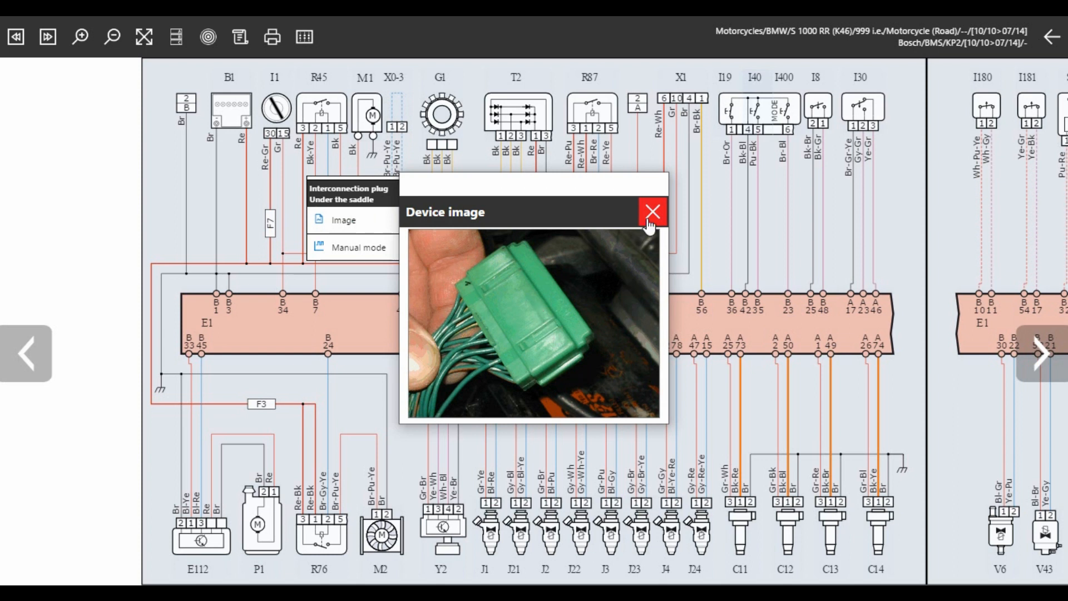
pyautogui.click(652, 212)
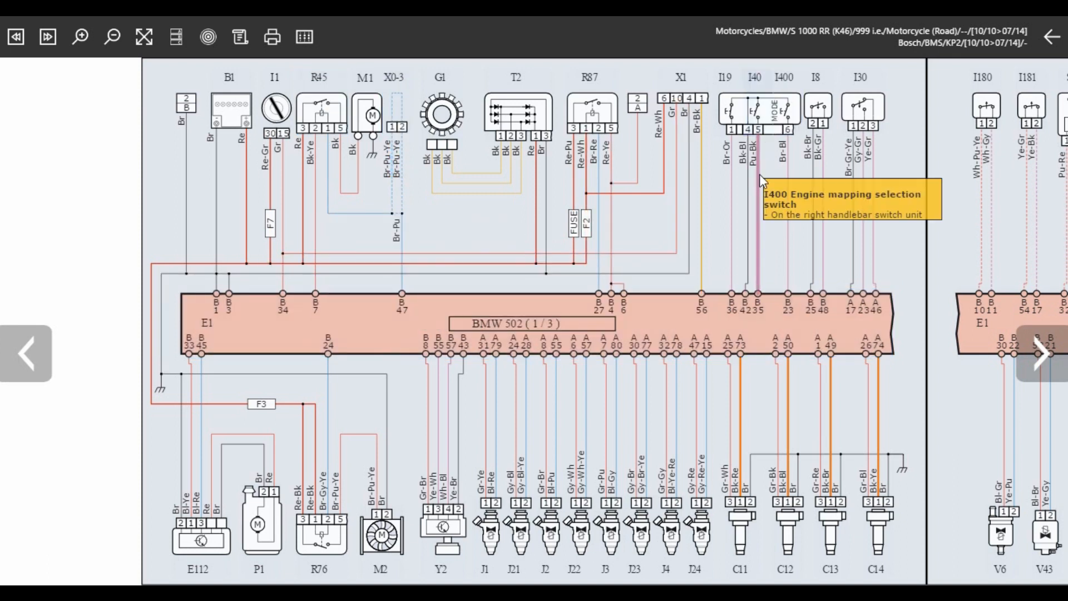
# Highlight the I40 engine start switch circuit, dismiss the I400 popup and switch to the [09/08>08/11] diagram's component list.
pyautogui.click(754, 109)
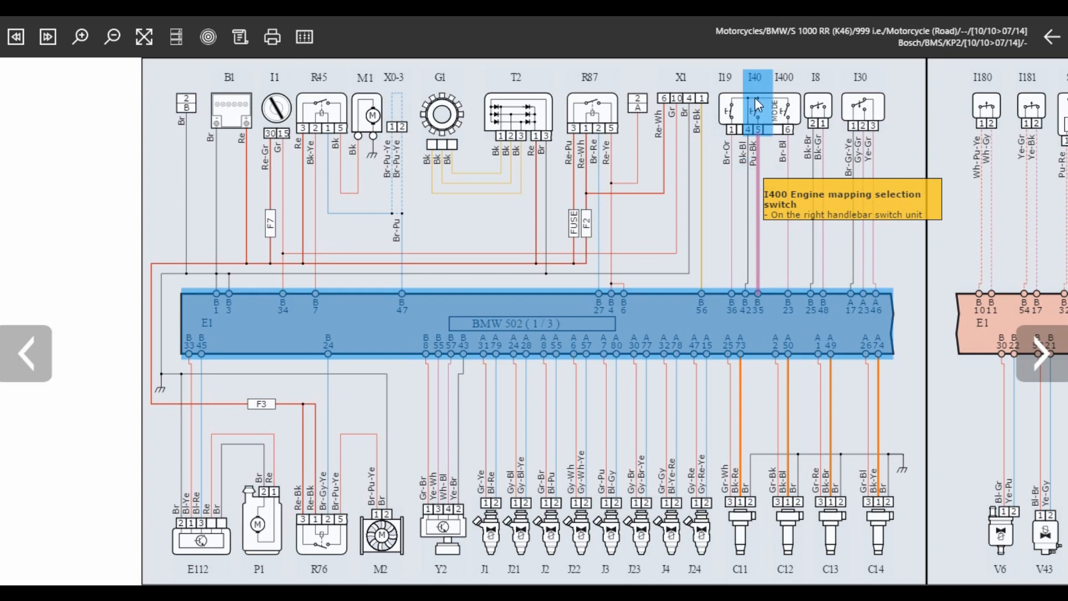
pyautogui.click(763, 109)
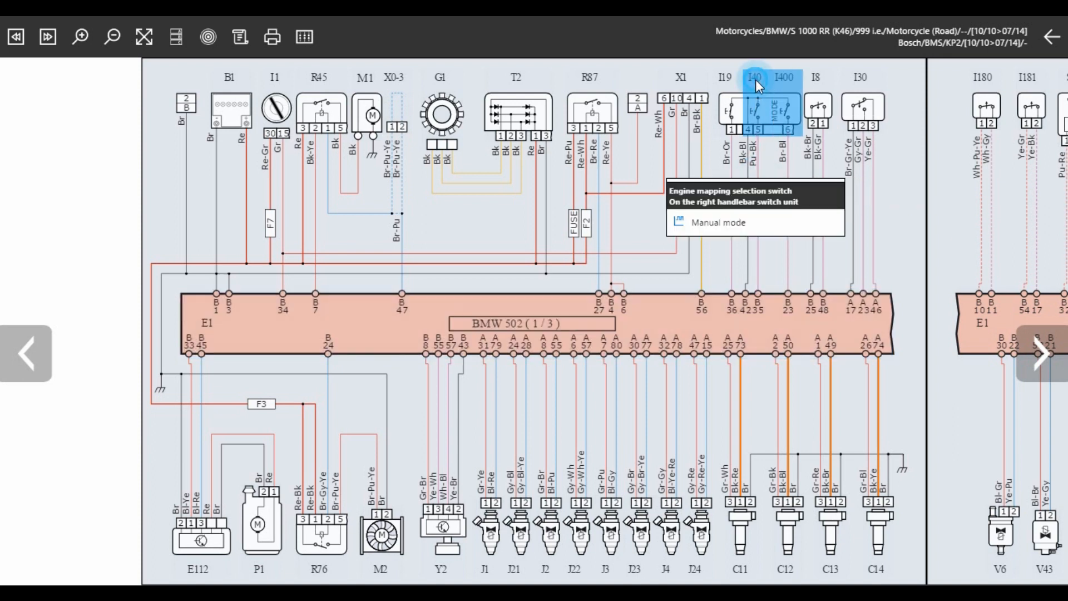
pyautogui.click(757, 109)
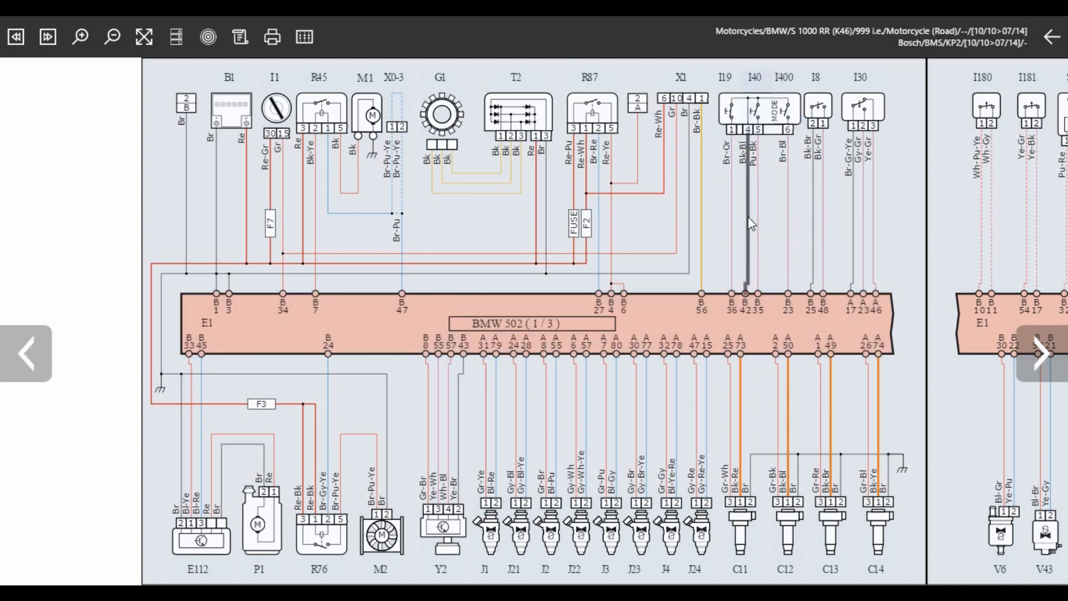
pyautogui.click(747, 220)
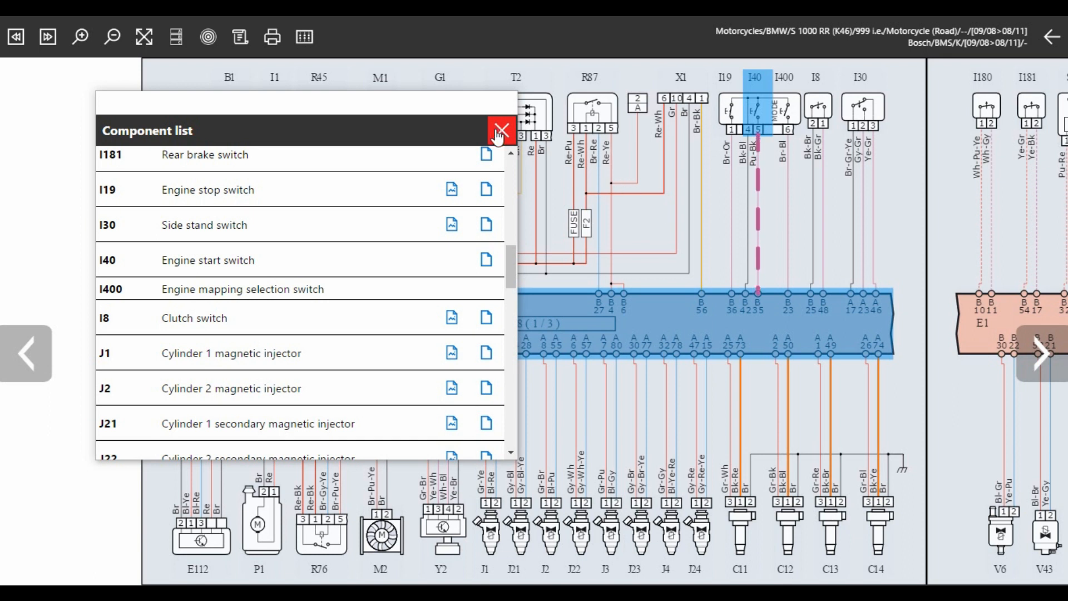
# Close the component list and go back to the [09/08>08/11] wiring diagram list.
pyautogui.click(498, 131)
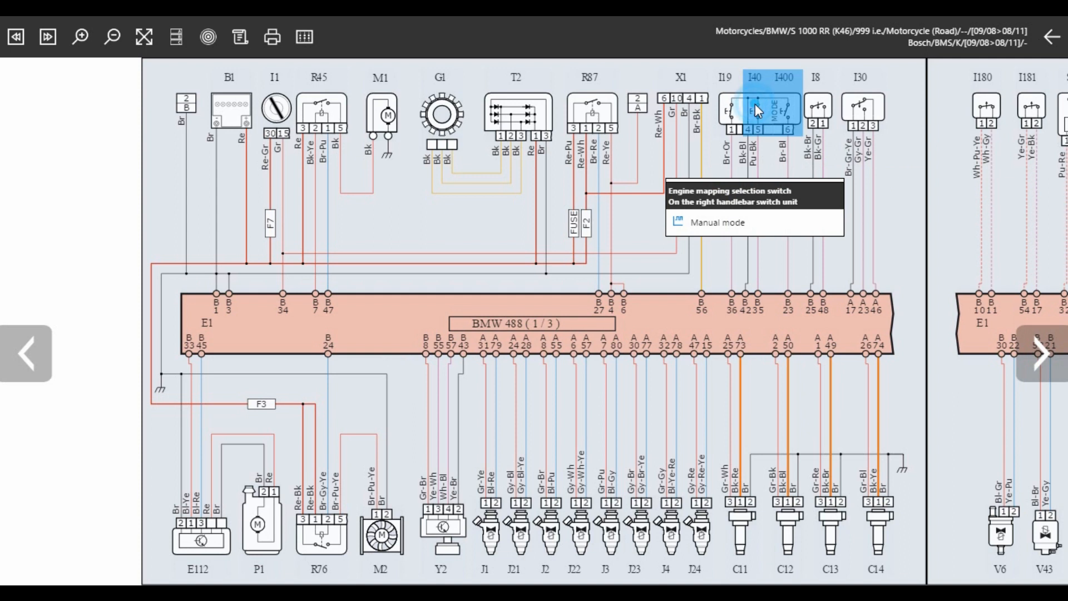
pyautogui.moveTo(778, 254)
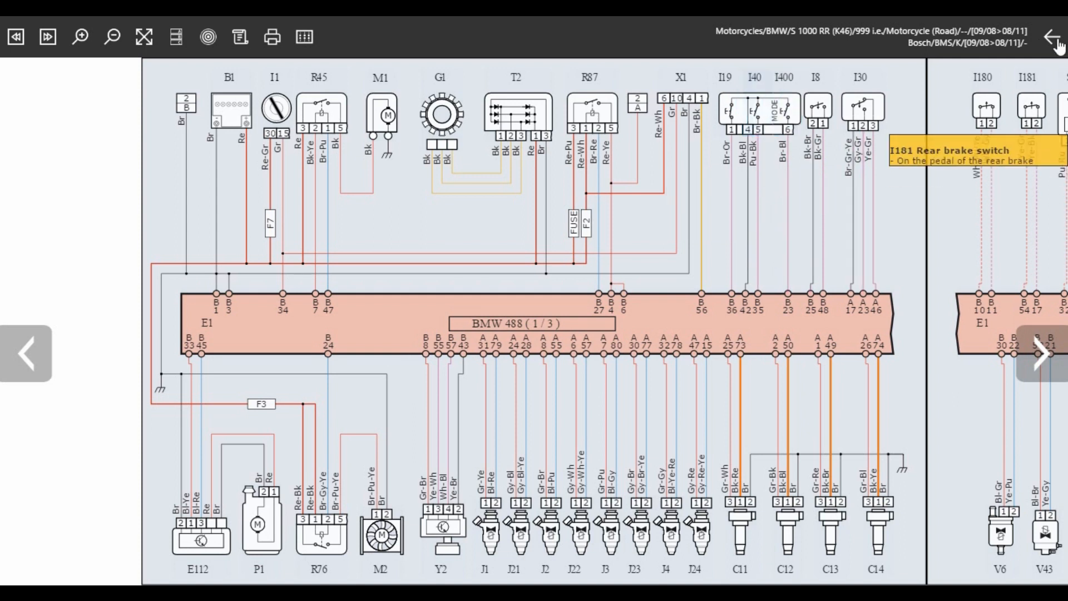
pyautogui.click(1049, 37)
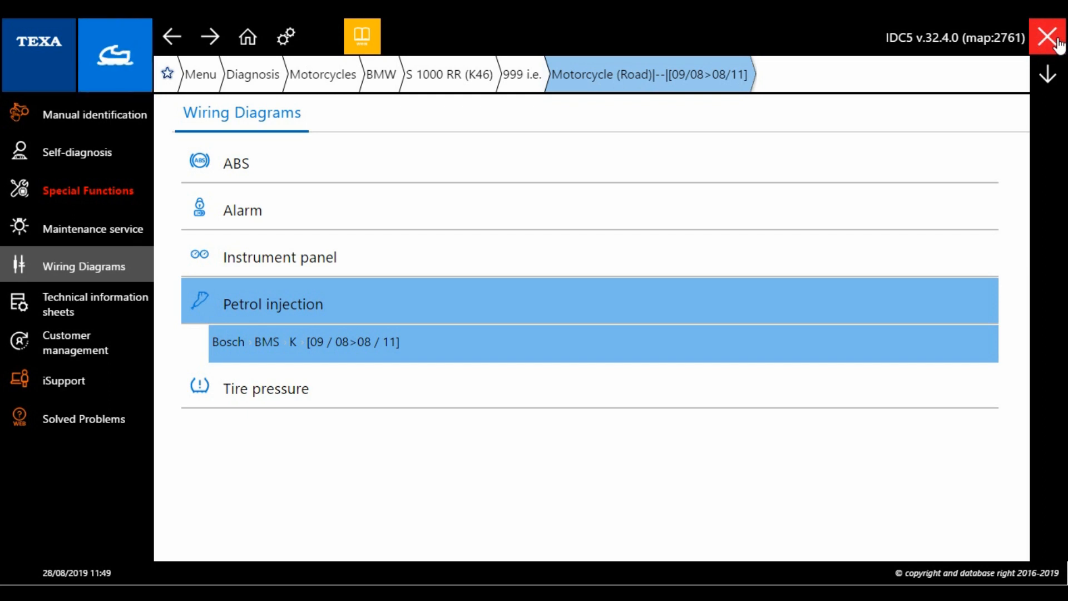
# Leave the wiring diagrams page and reopen the Bosch BMS K petrol injection diagram.
pyautogui.click(80, 151)
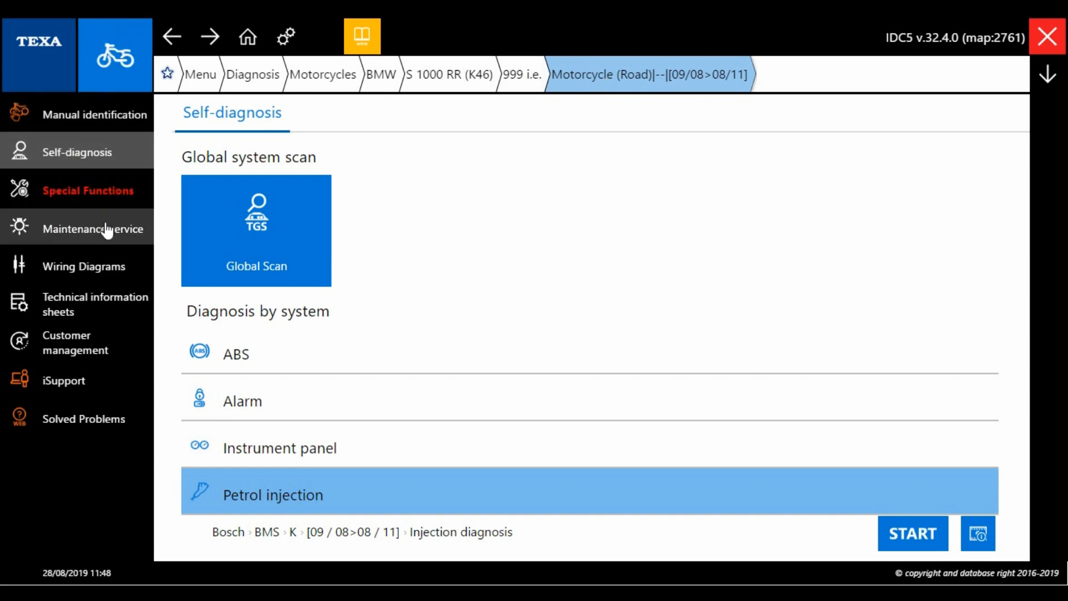
pyautogui.click(83, 266)
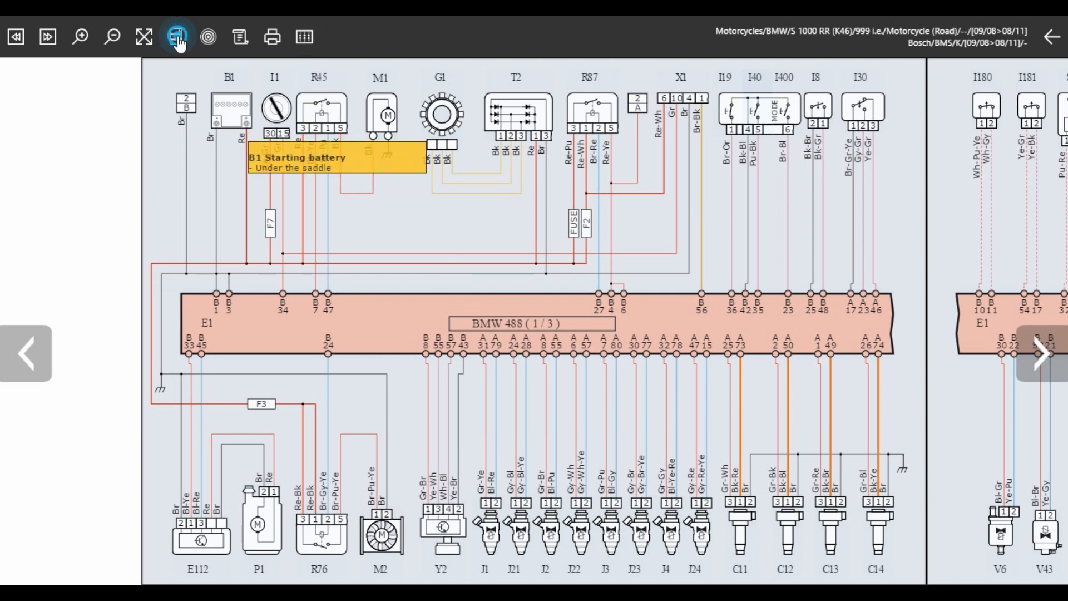
# Show the diagram's component list with the I40 engine start switch and its card option.
pyautogui.click(176, 37)
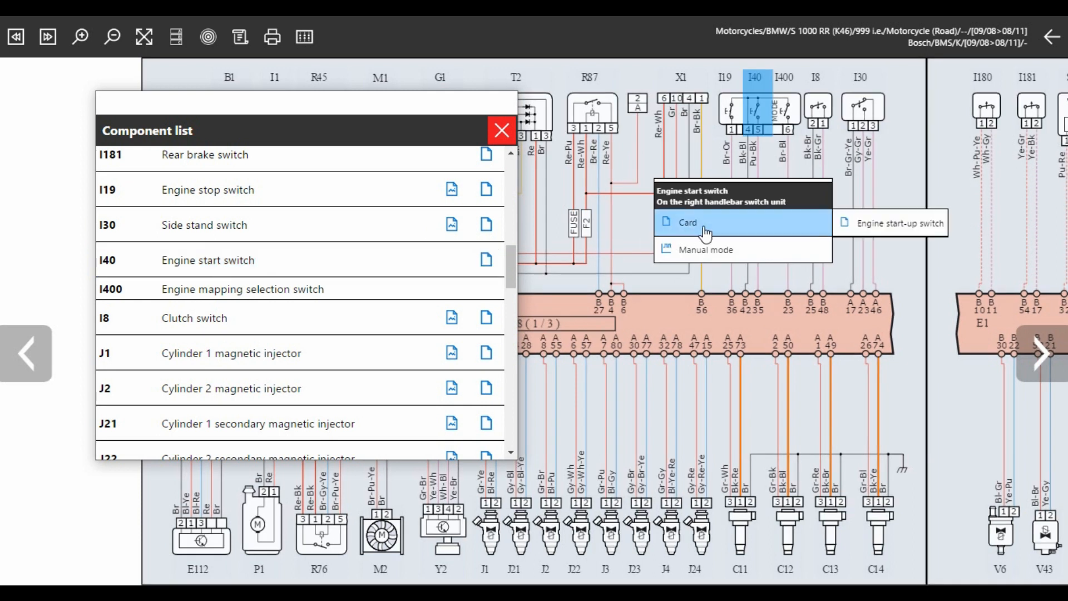
pyautogui.moveTo(797, 231)
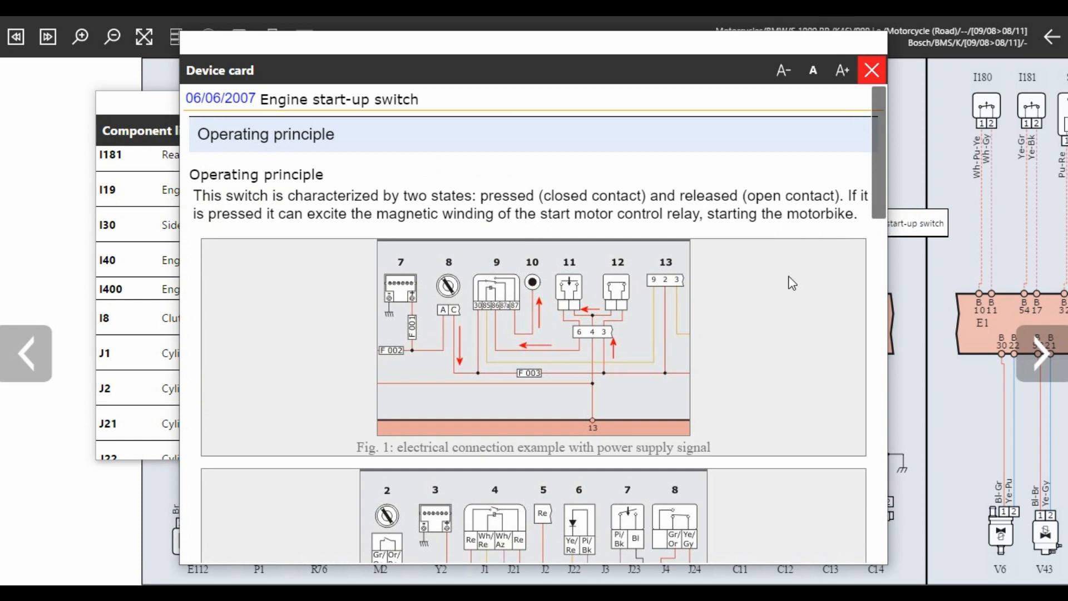
# Read the engine start-up switch device card down to its malfunction note, then close it.
pyautogui.scroll(-3)
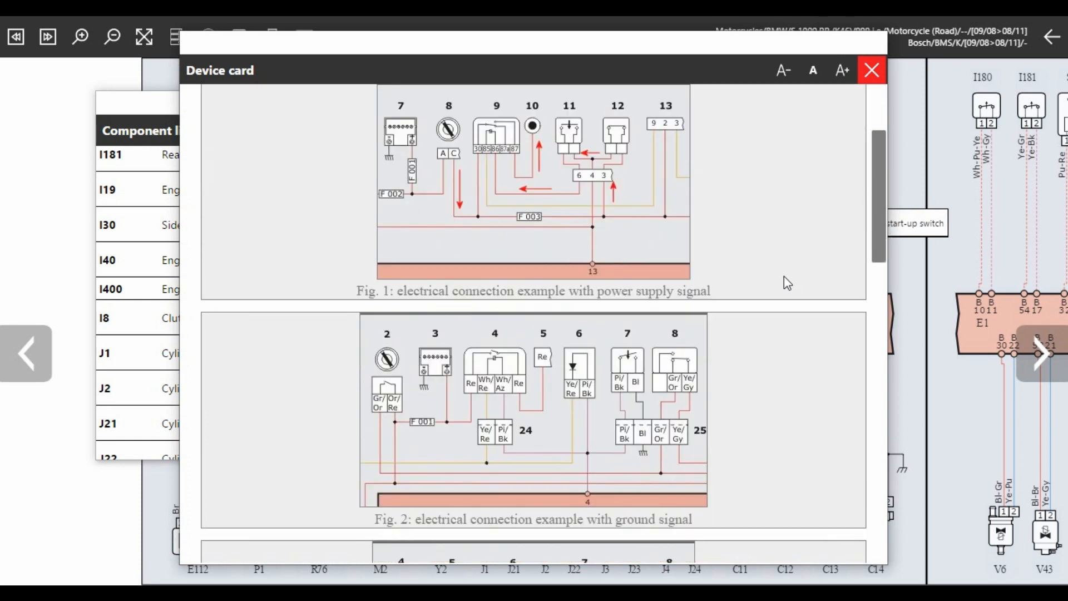
pyautogui.scroll(-3)
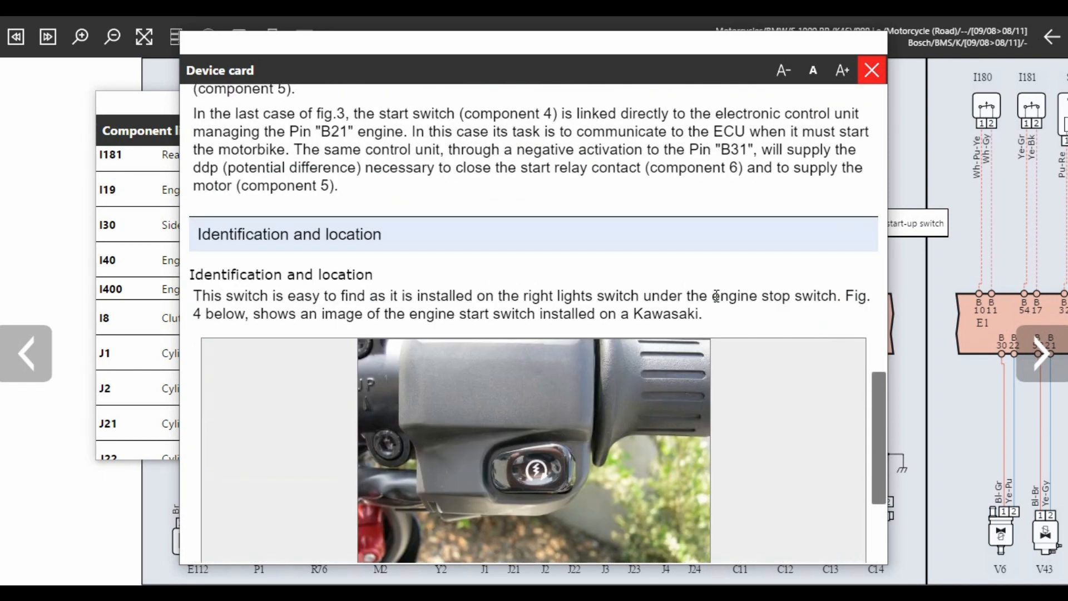
pyautogui.scroll(-3)
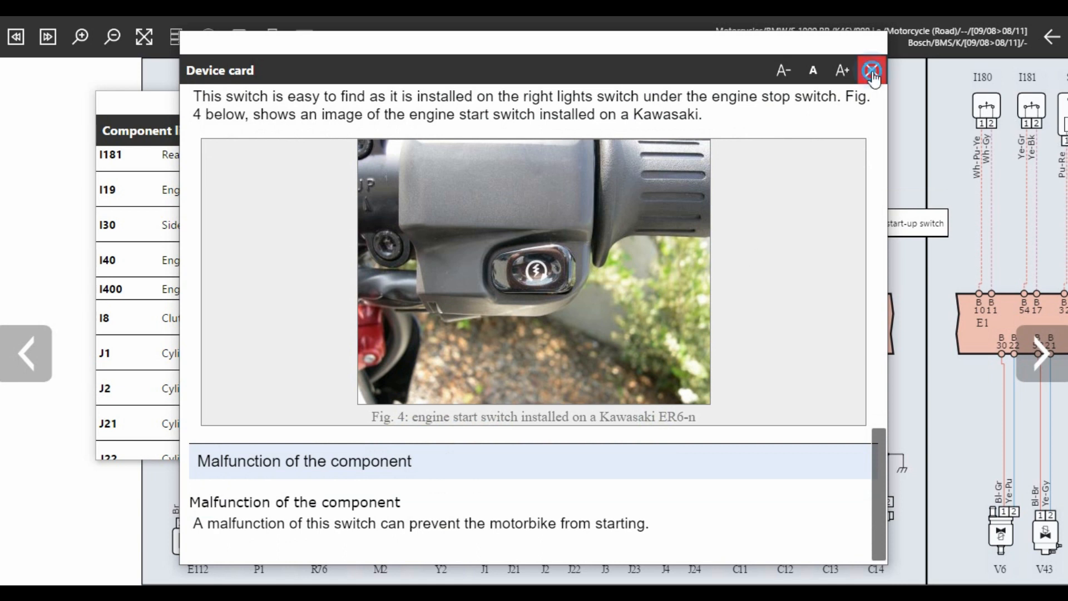
pyautogui.click(870, 70)
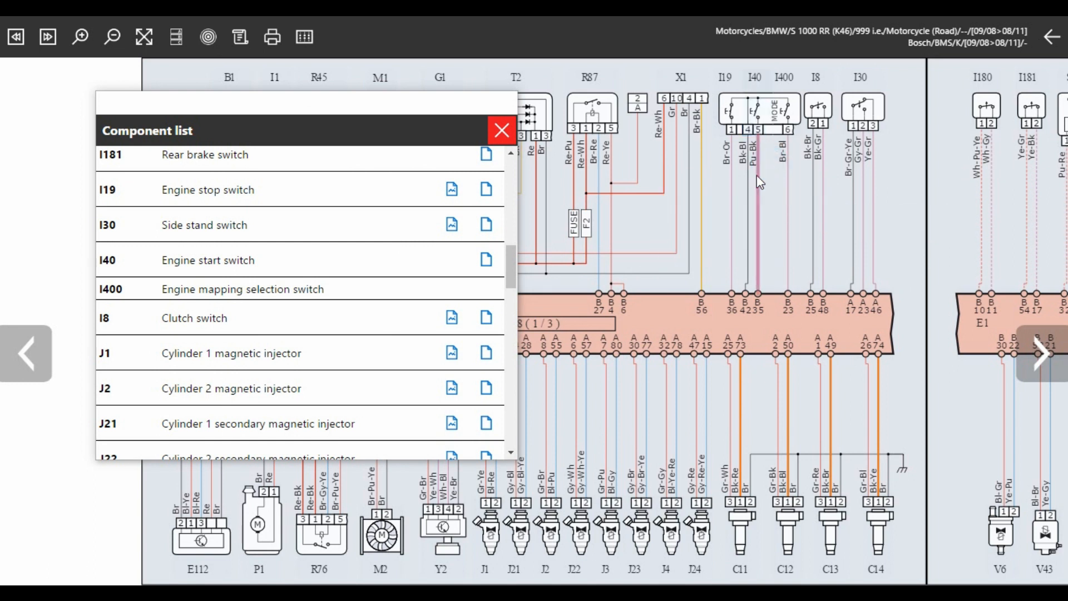
# Trace the I40 start switch circuit, close the component list and return to the wiring diagrams list.
pyautogui.click(756, 112)
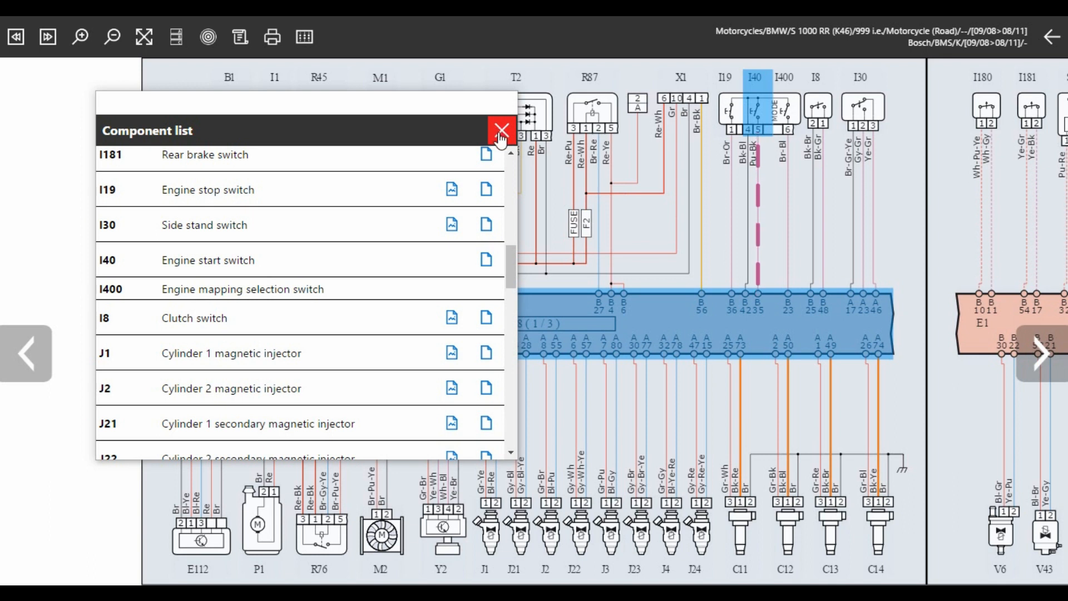
pyautogui.click(501, 131)
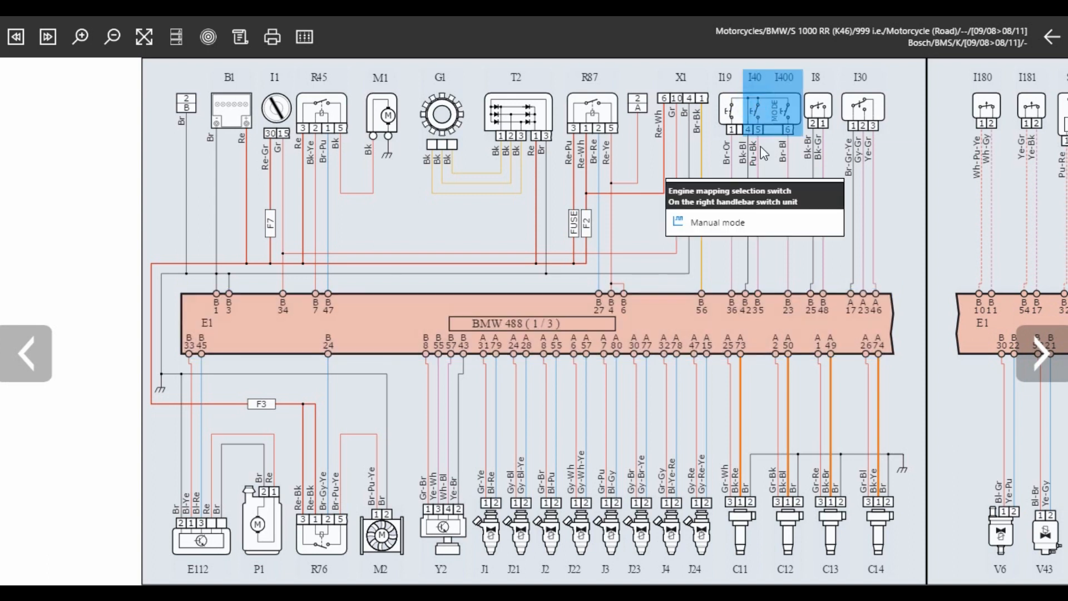
pyautogui.moveTo(778, 254)
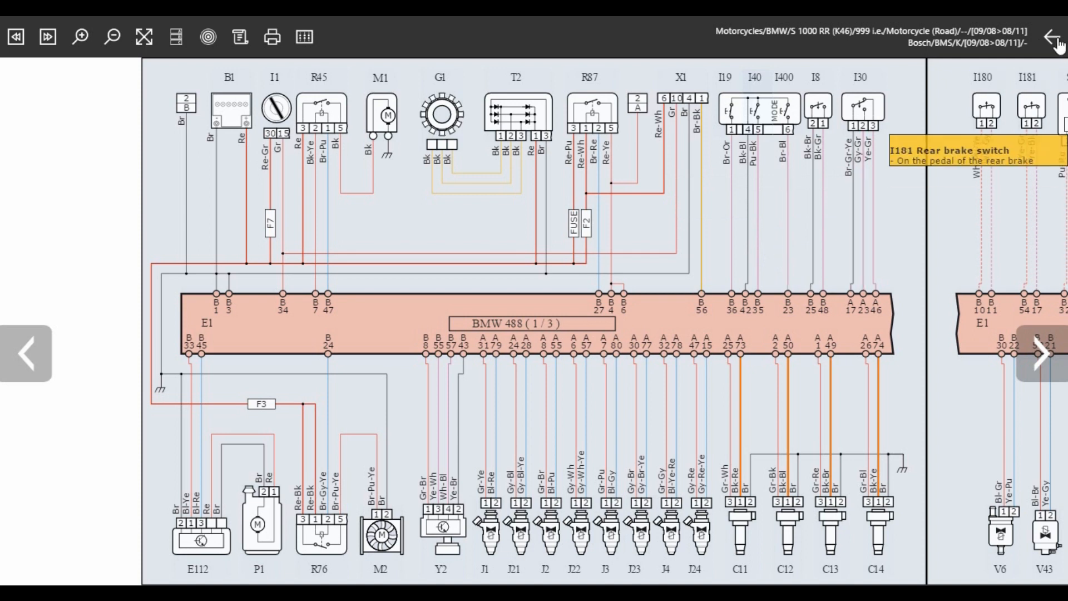
pyautogui.click(1047, 37)
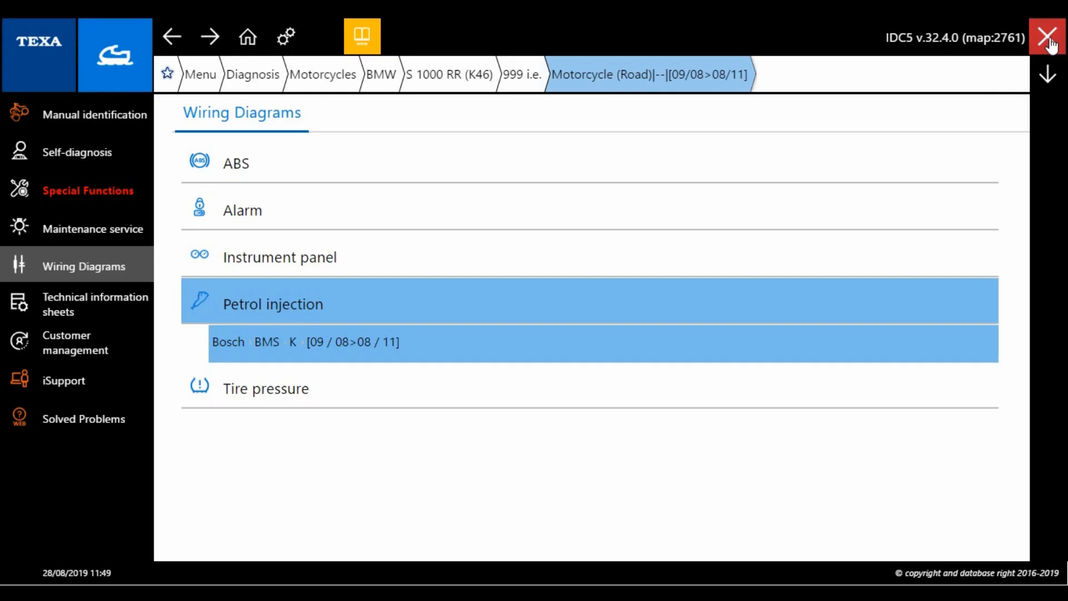